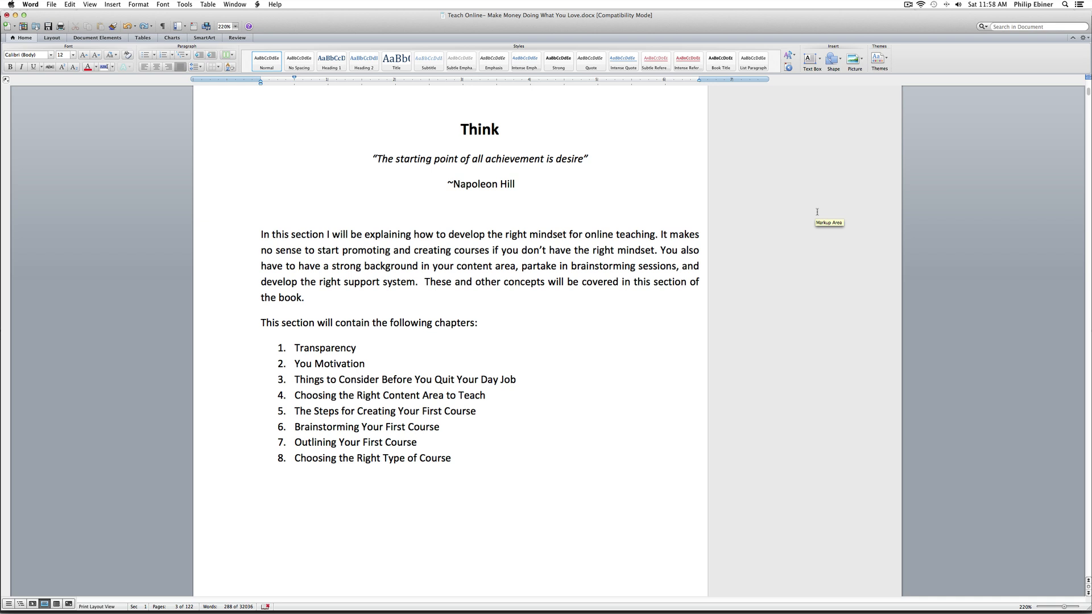
mouse_move(921, 187)
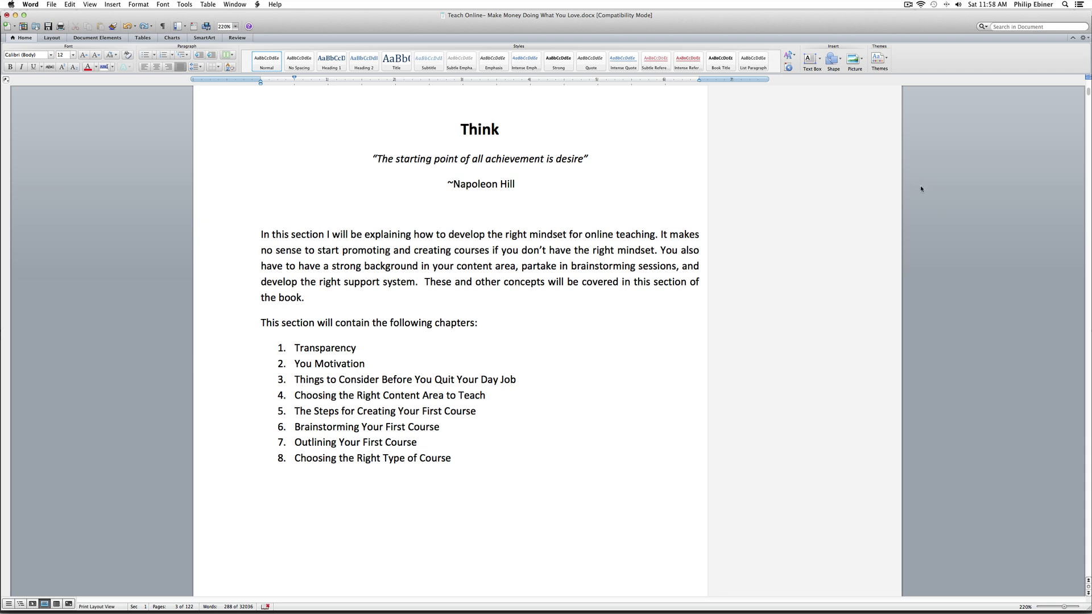
mouse_move(261, 45)
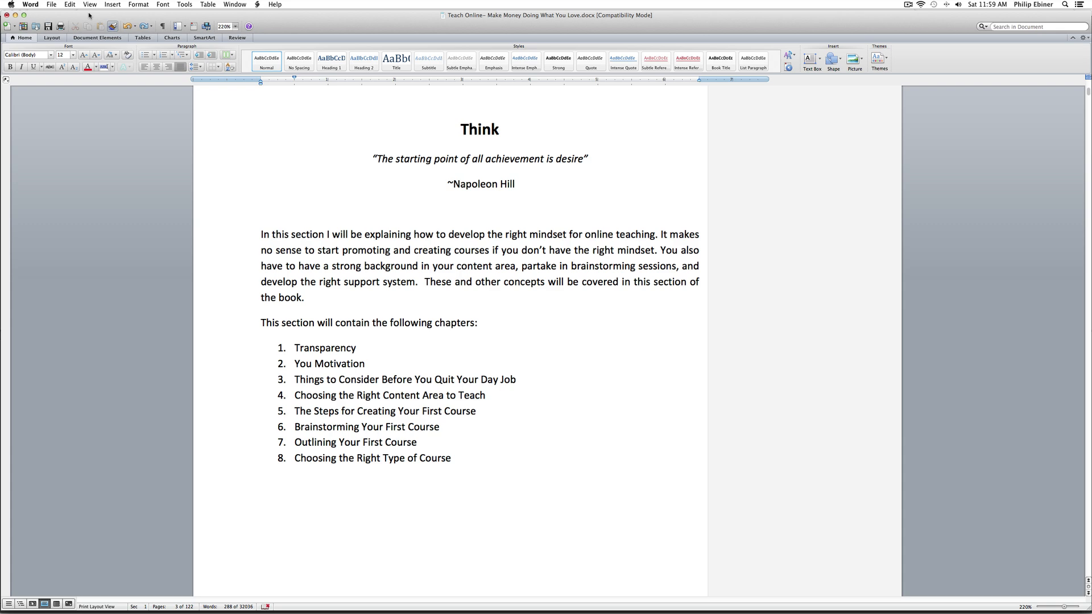
mouse_move(355, 119)
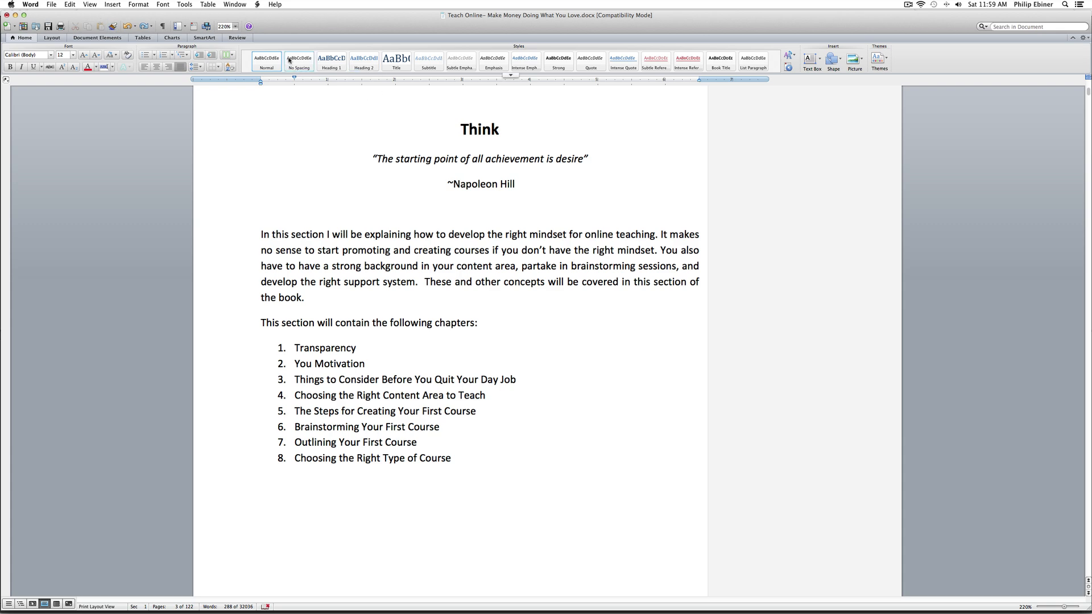
Step: Locate and select the chapter name Transparency in the Think section's chapter list
scroll(up, 3)
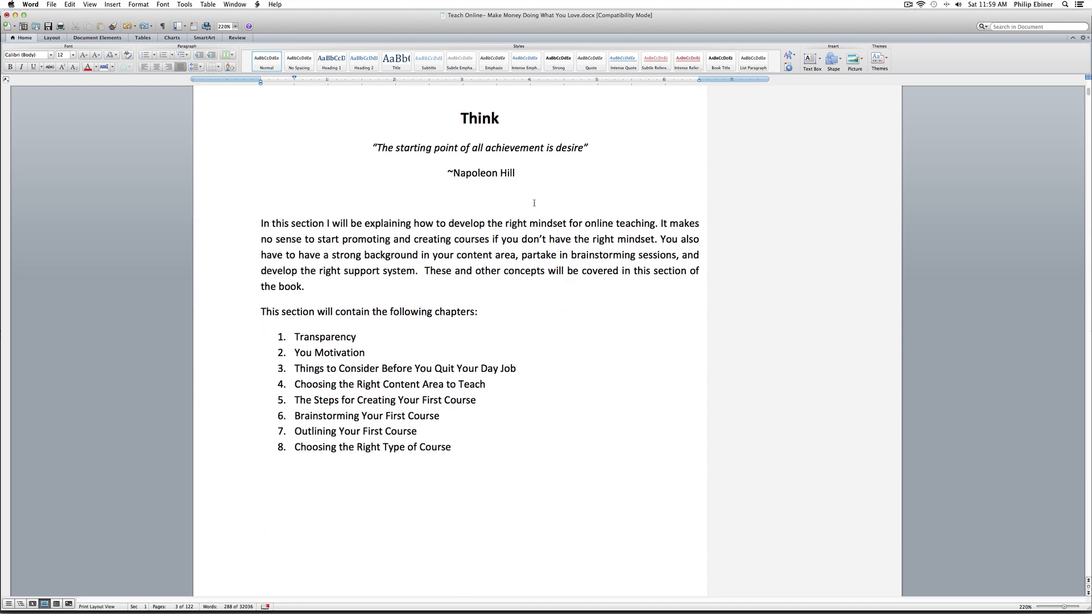
mouse_move(592, 153)
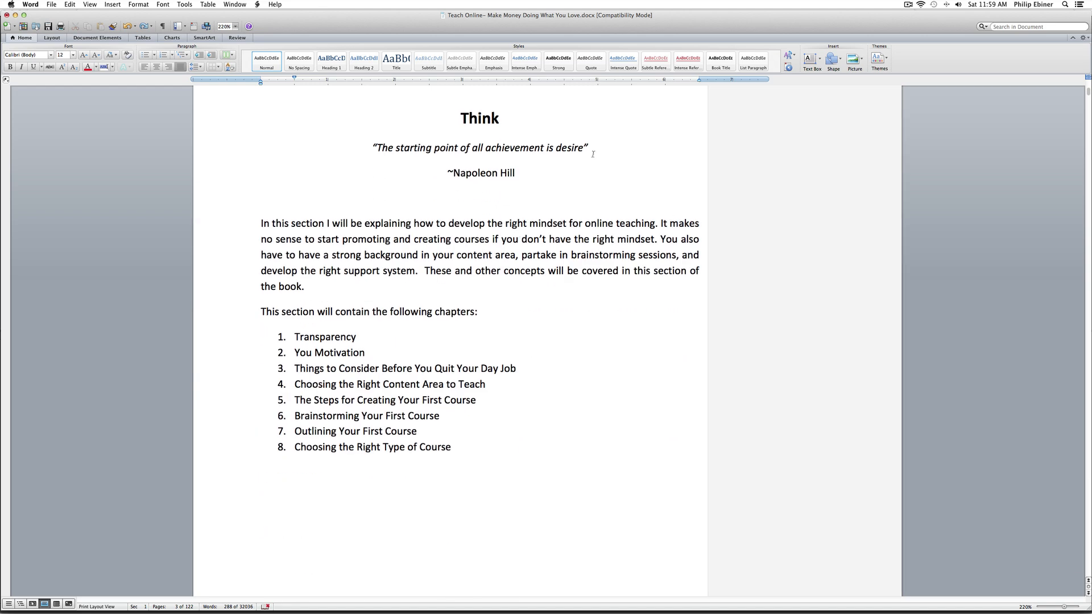
mouse_move(643, 202)
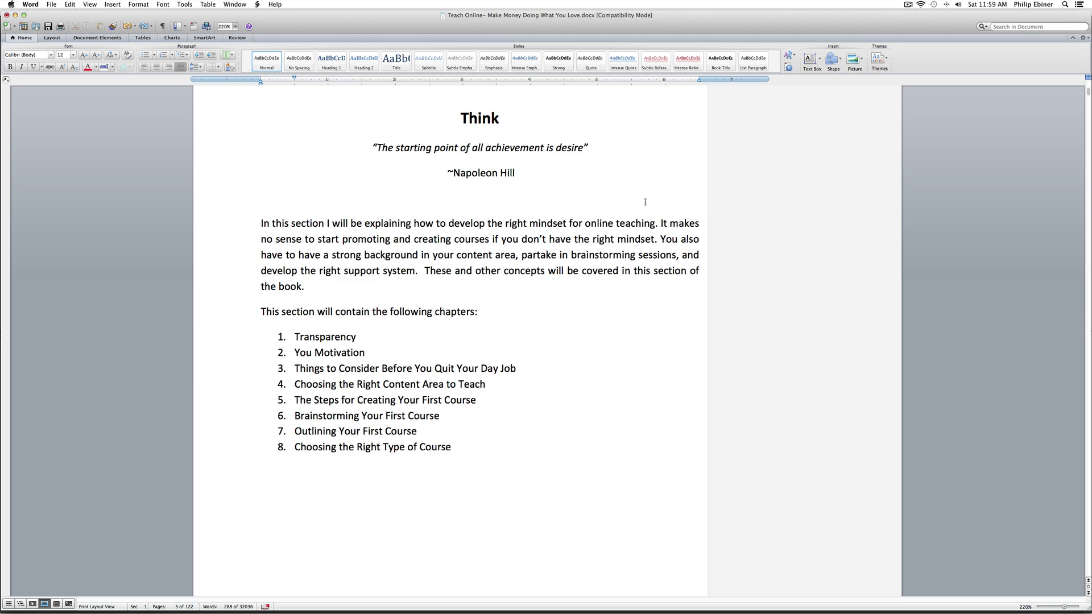
scroll(down, 3)
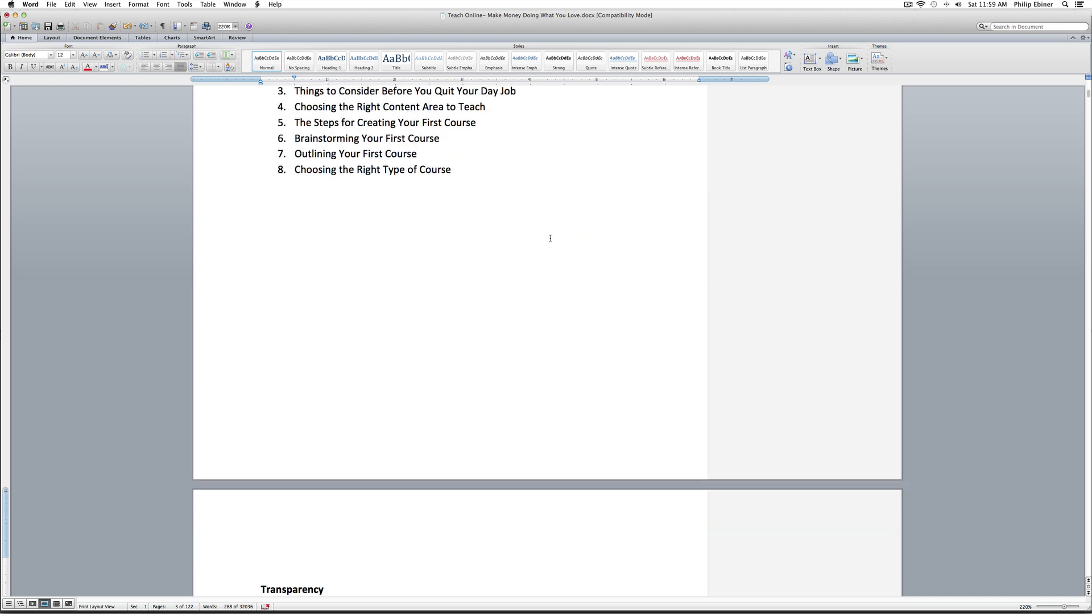
scroll(up, 3)
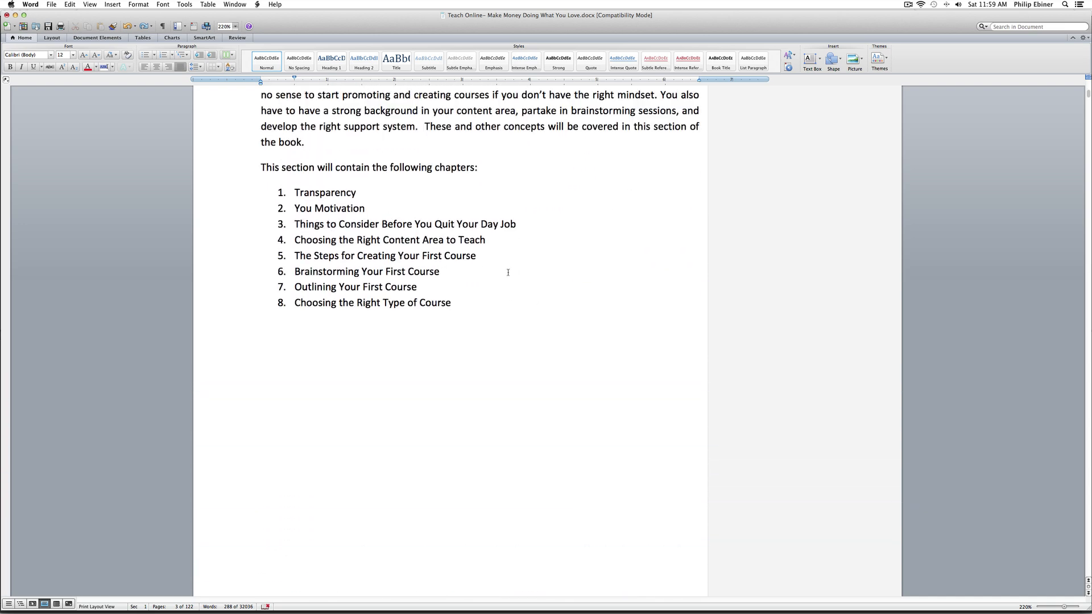
scroll(up, 3)
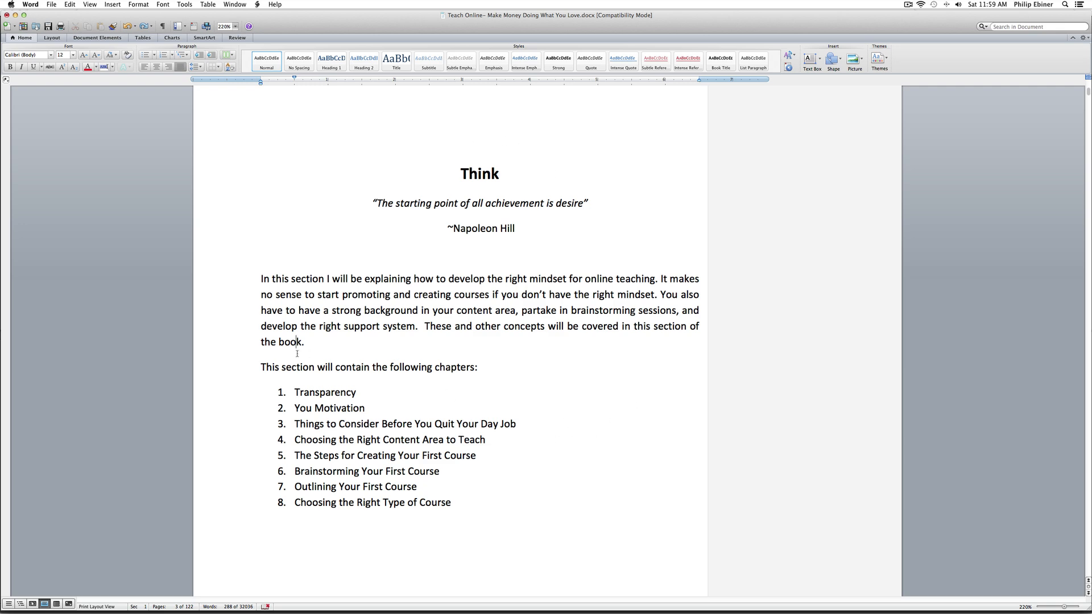
scroll(down, 3)
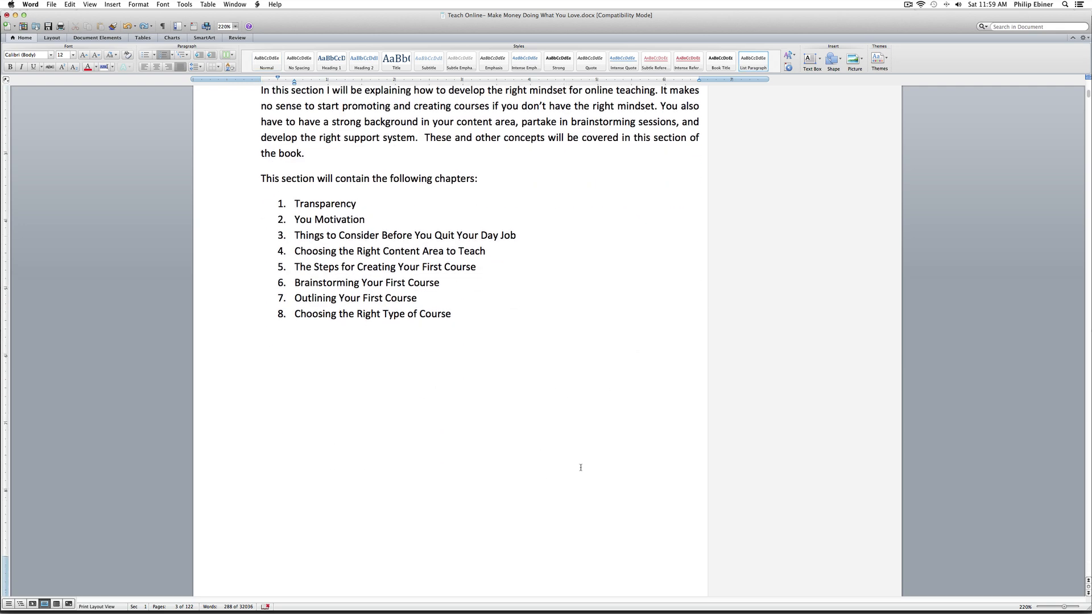
click(416, 297)
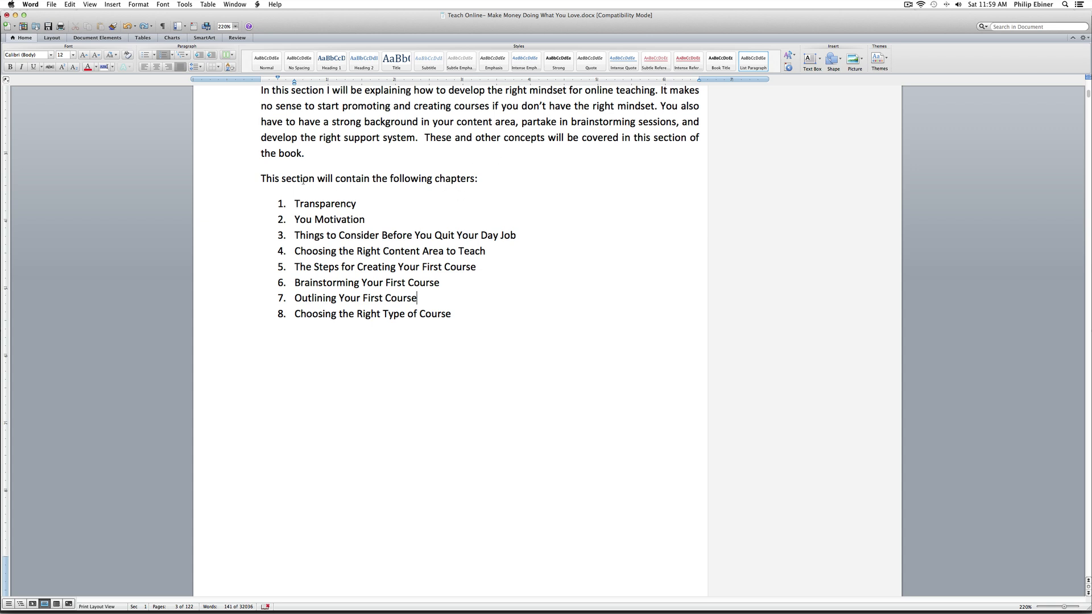
scroll(up, 3)
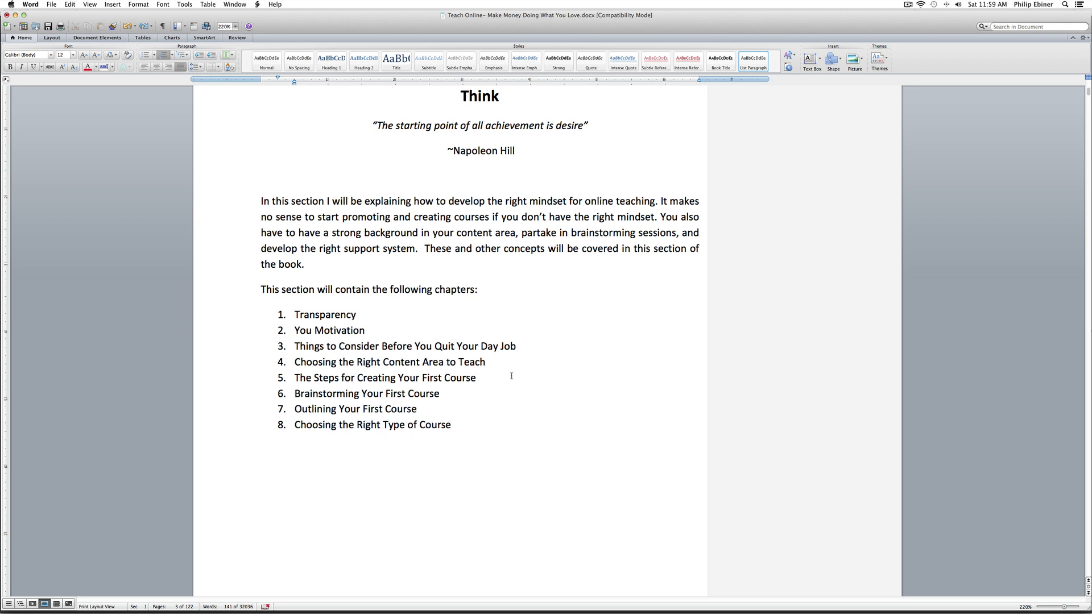
click(295, 313)
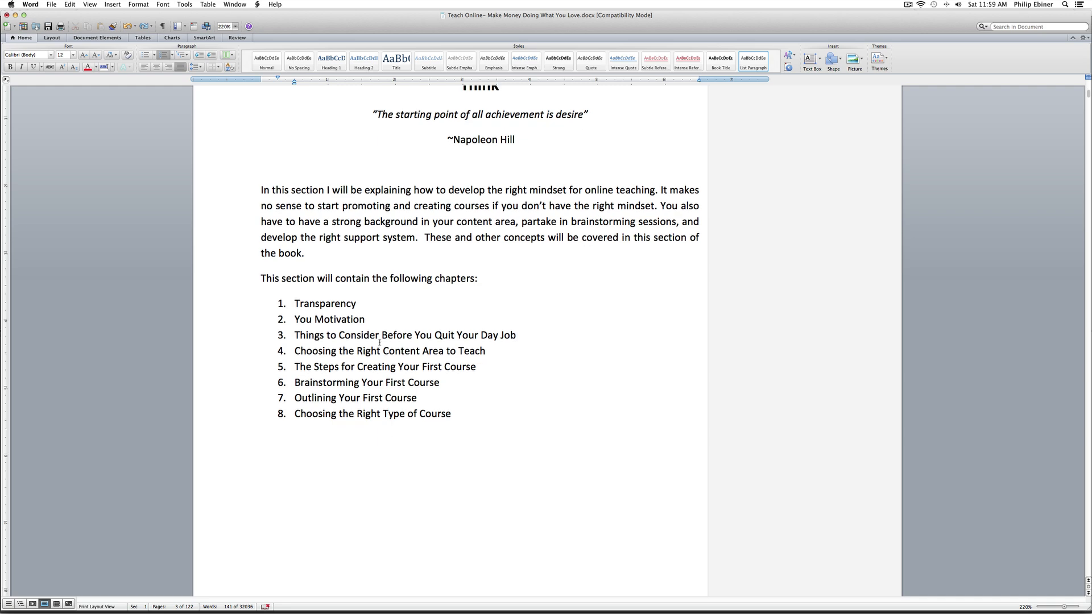
scroll(up, 3)
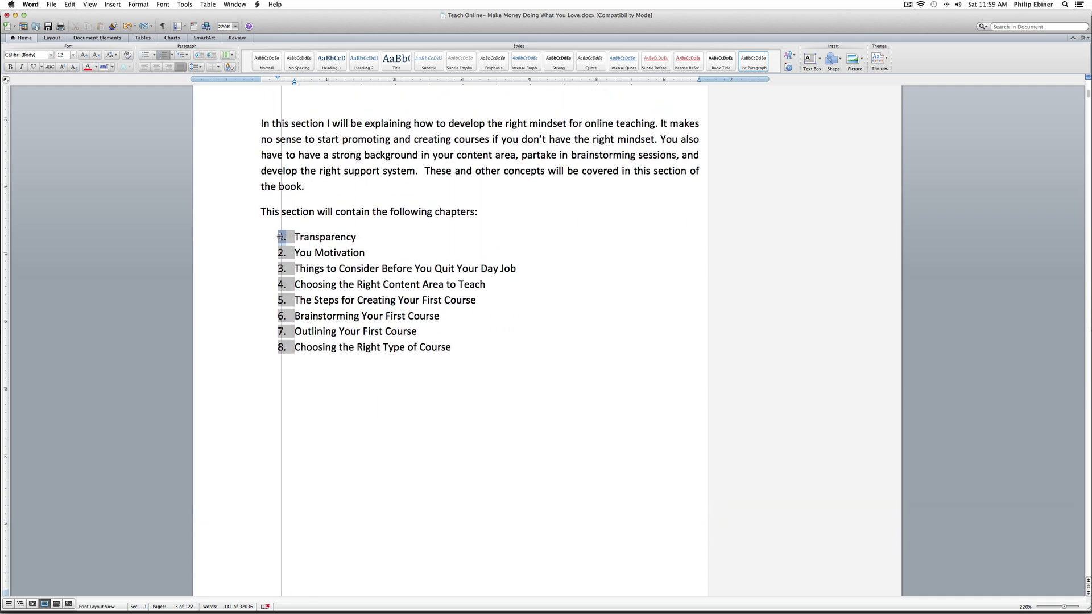
double_click(324, 237)
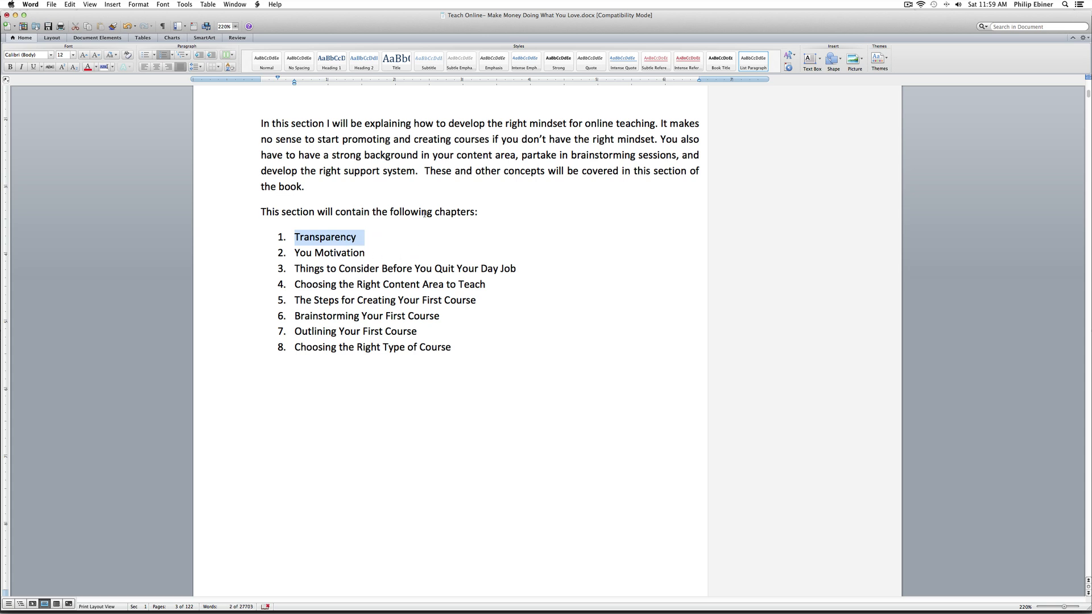
Step: Move down to the Transparency chapter page and select its heading line
scroll(down, 3)
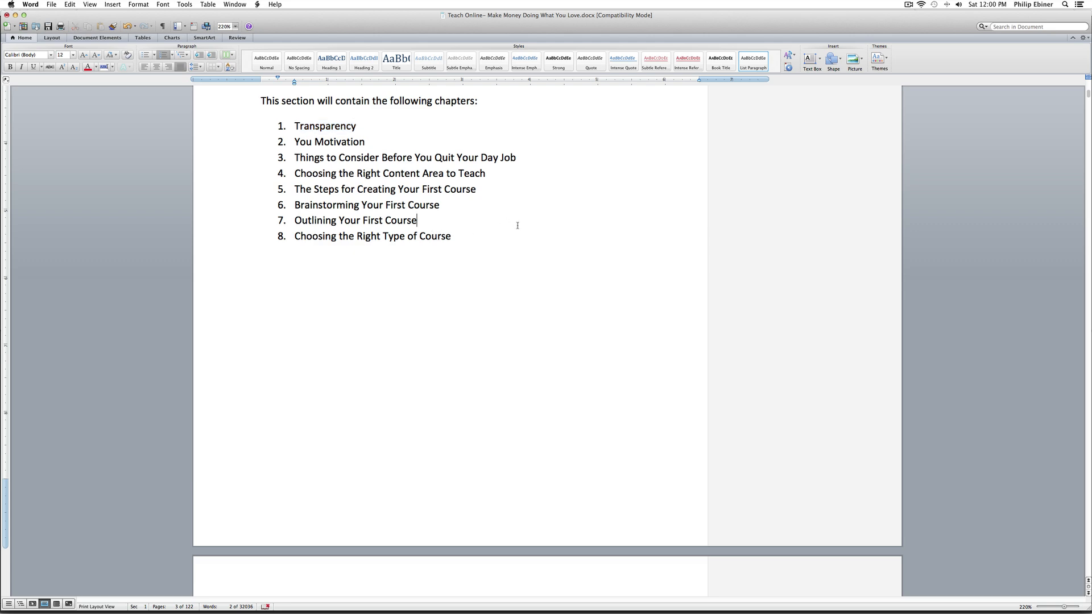
scroll(down, 3)
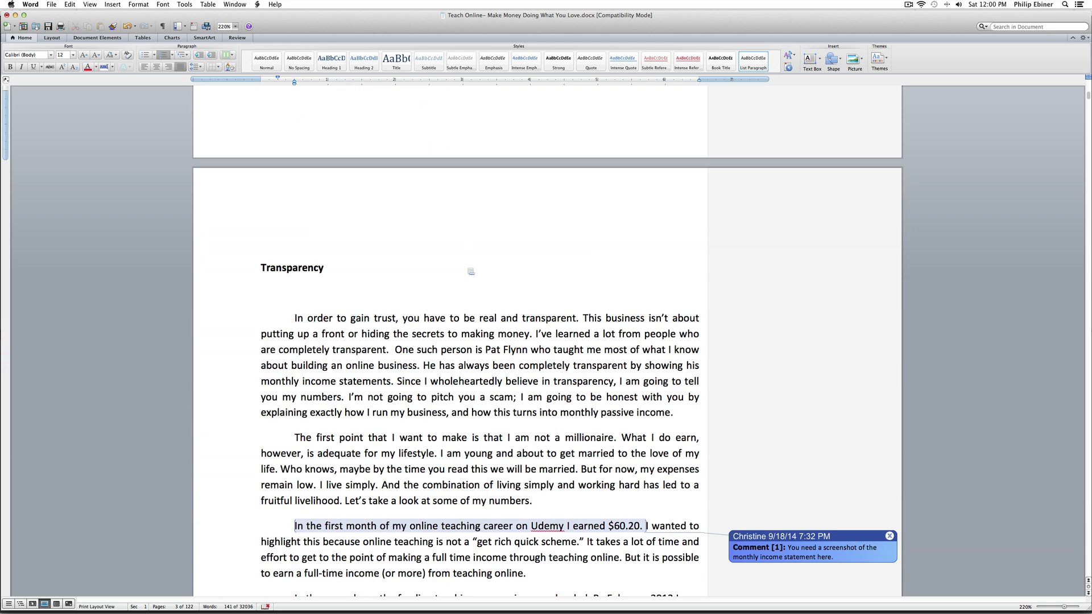
scroll(down, 3)
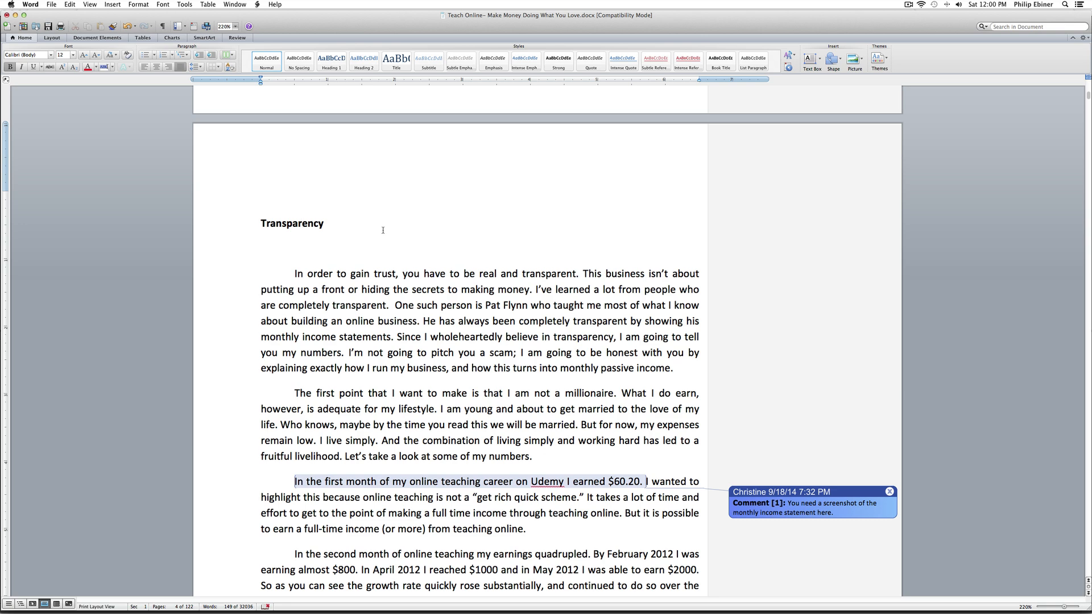
mouse_move(280, 227)
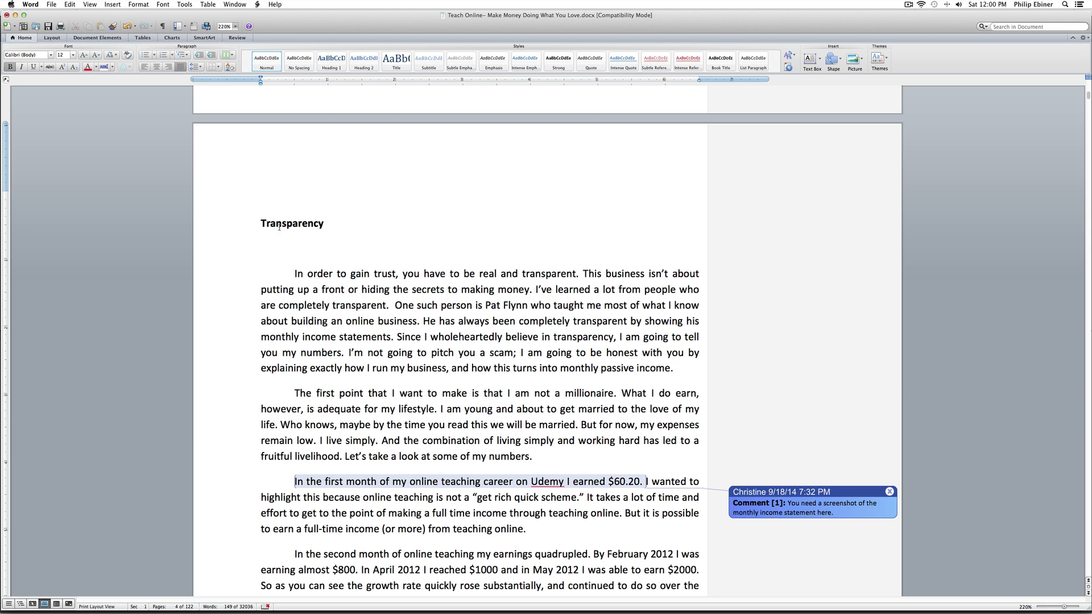
double_click(293, 224)
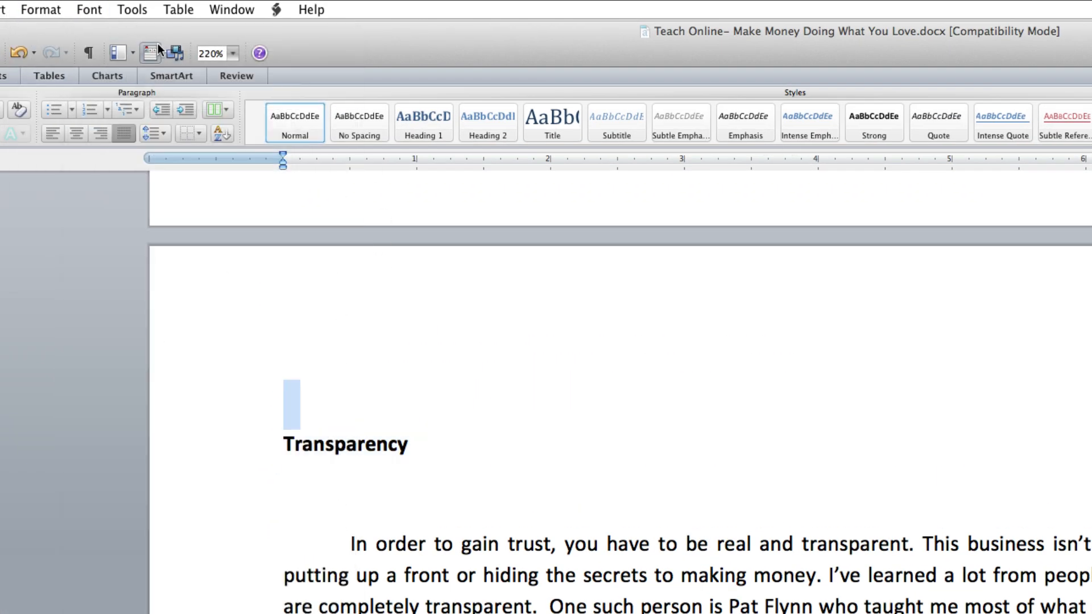
mouse_move(147, 53)
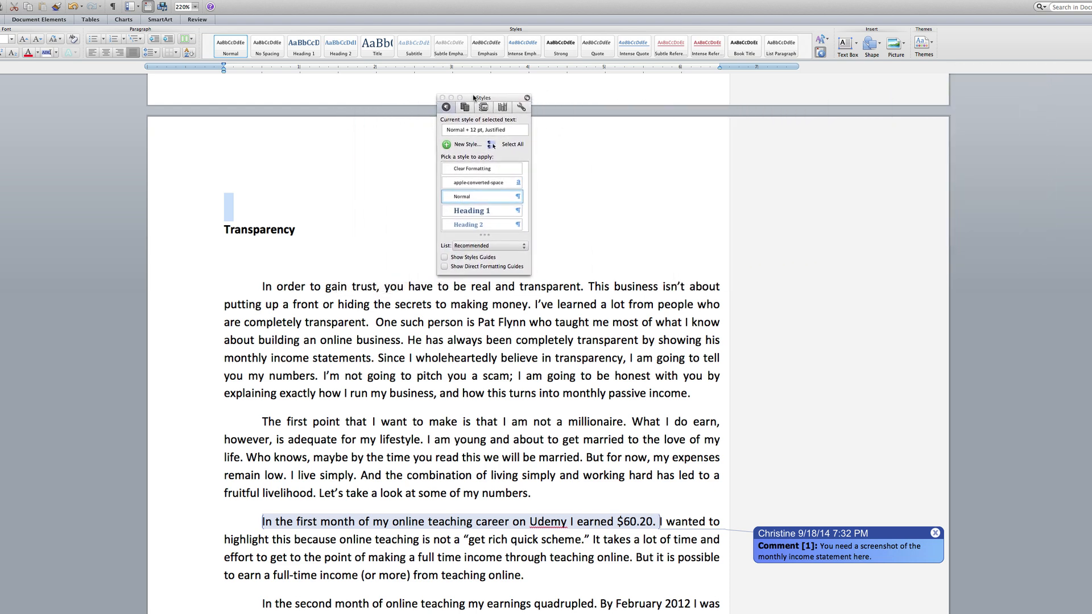
Step: Apply Heading 1 to the Transparency title and review its Modify Style settings without changes
scroll(up, 3)
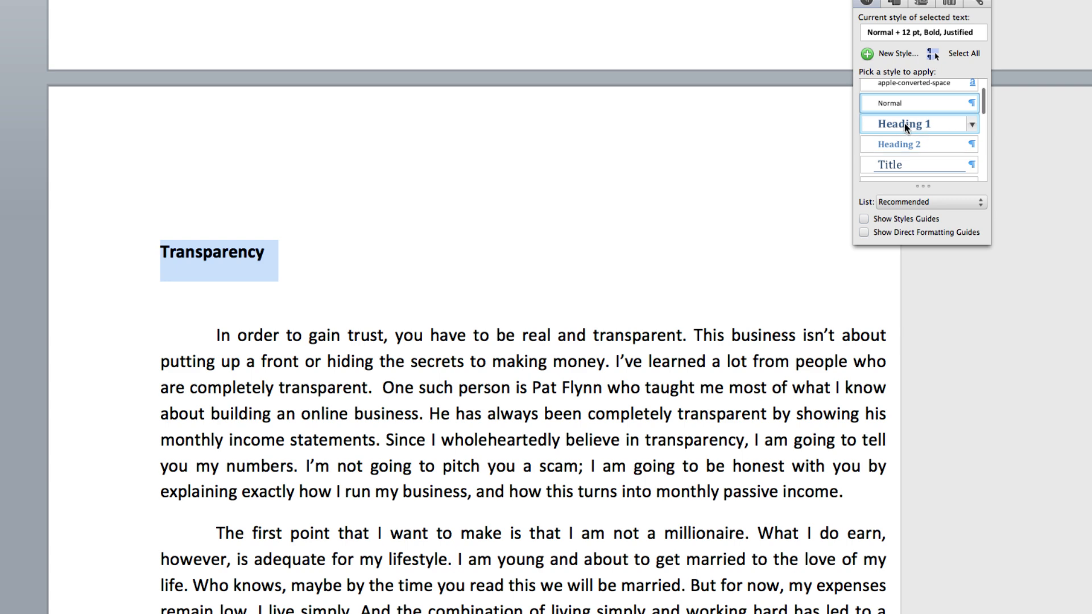
mouse_move(939, 125)
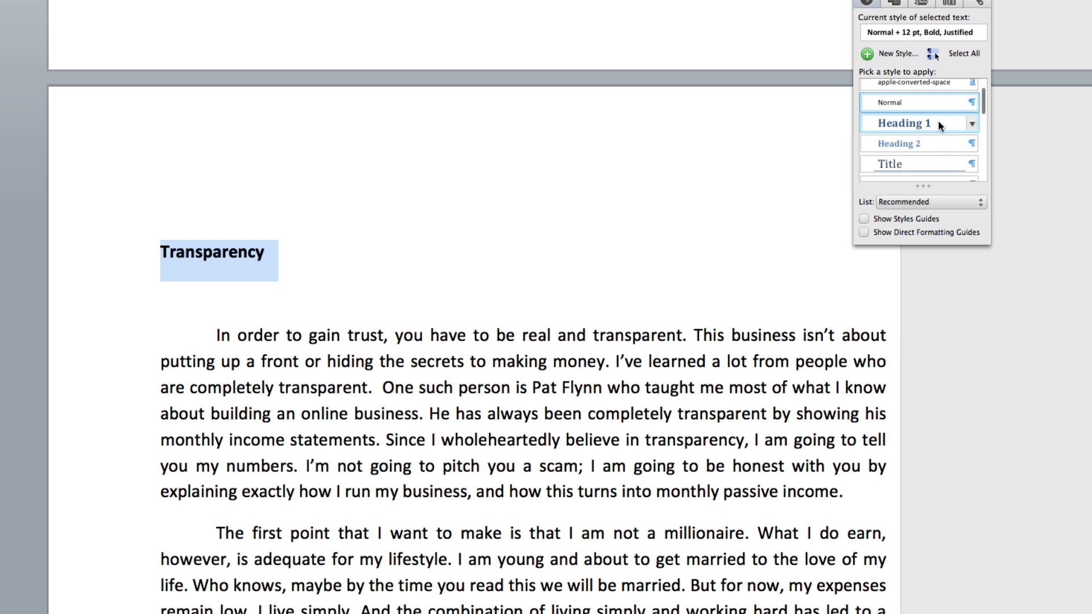
click(904, 122)
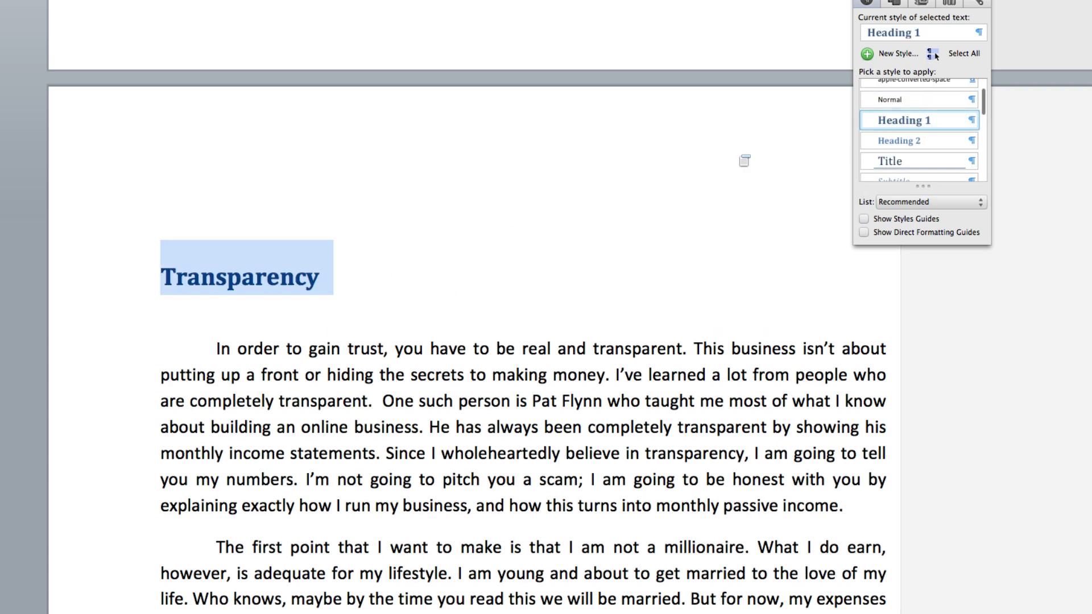
click(972, 120)
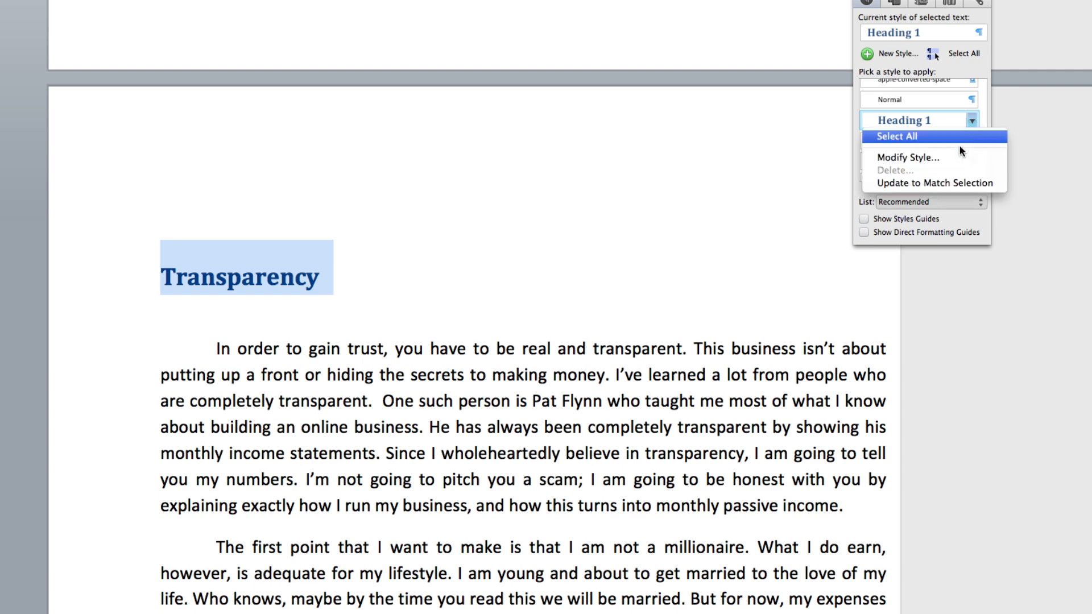
click(908, 157)
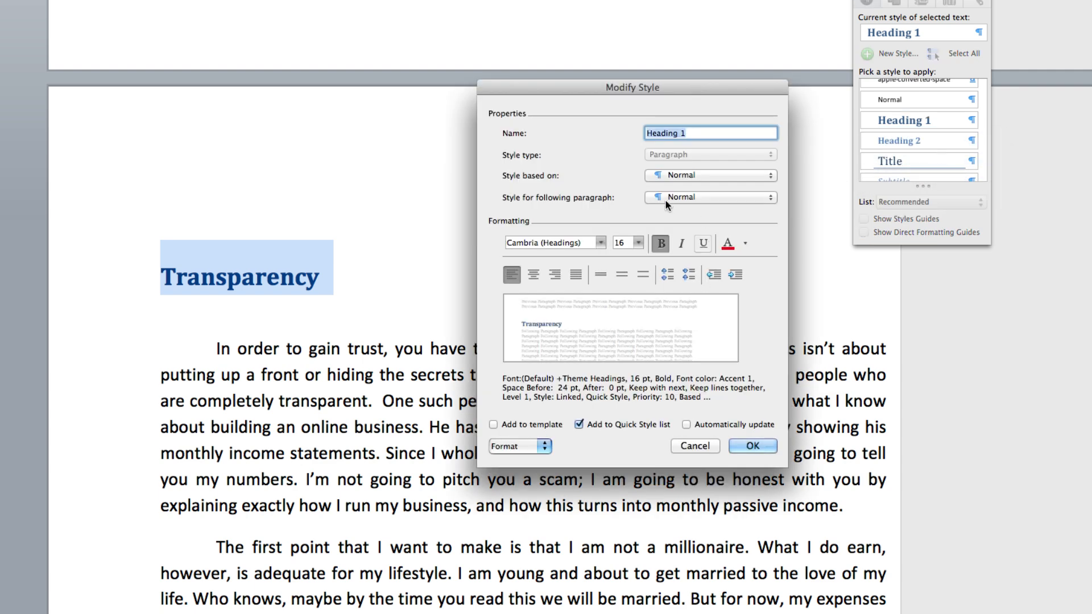
mouse_move(674, 265)
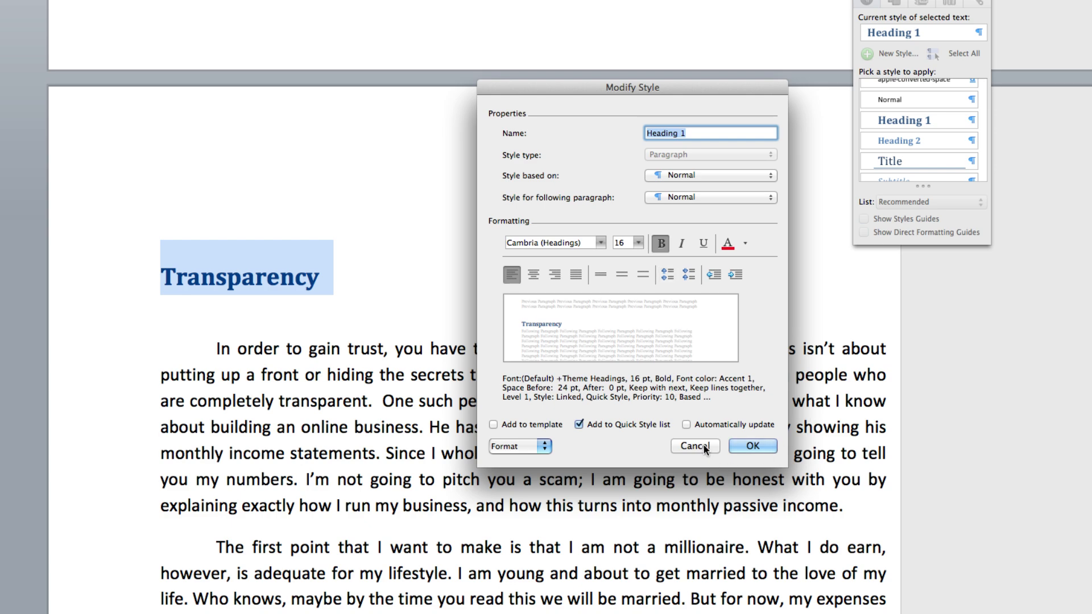
click(694, 446)
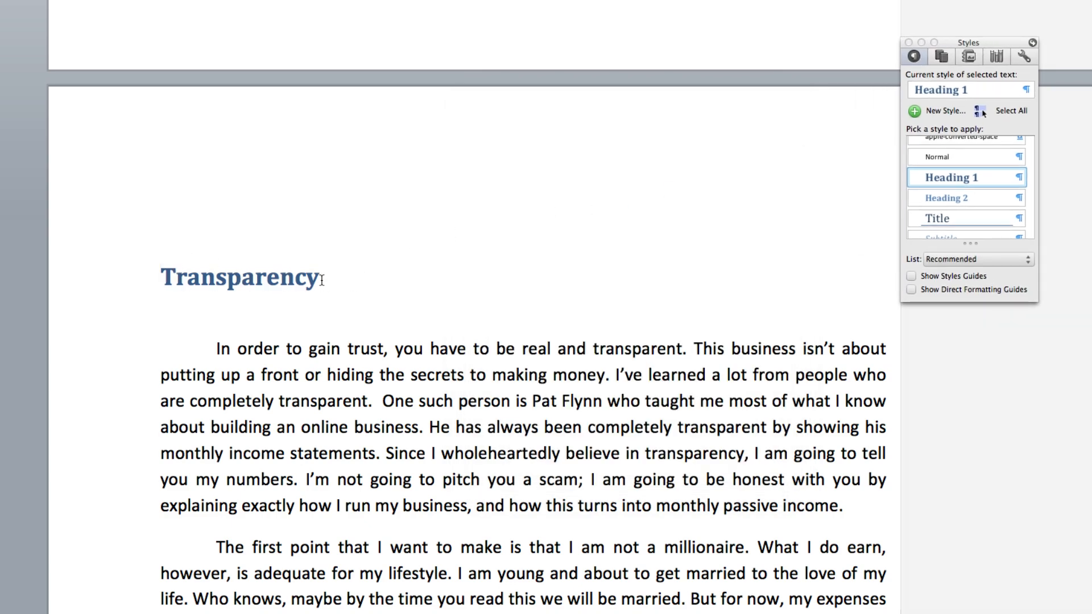
Step: Apply Heading 1 to the next chapter title and return to the Think section's chapter list
scroll(down, 3)
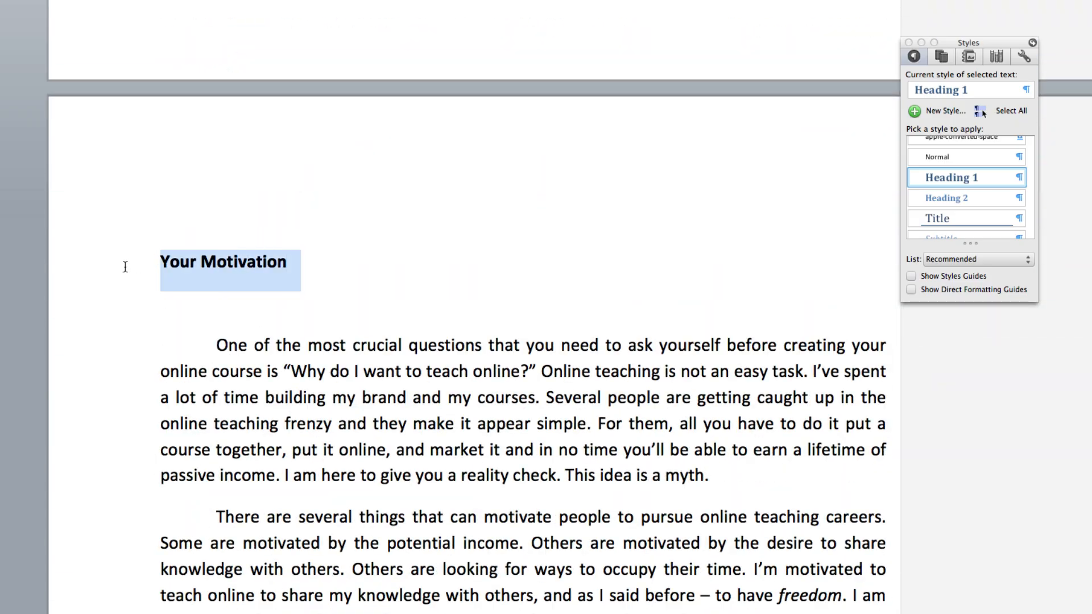
scroll(down, 3)
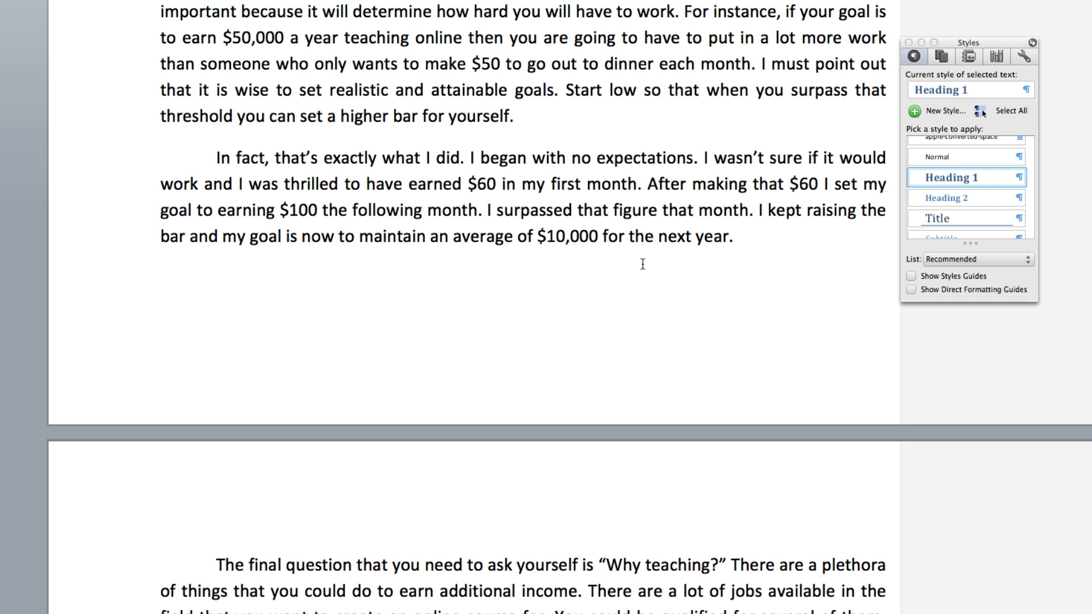
scroll(down, 3)
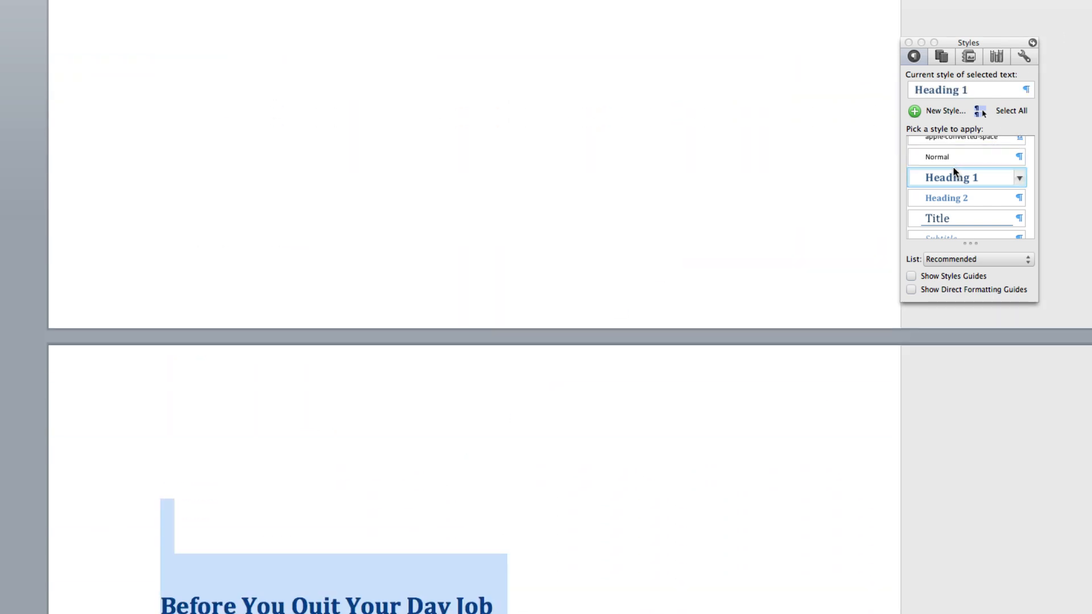
click(936, 157)
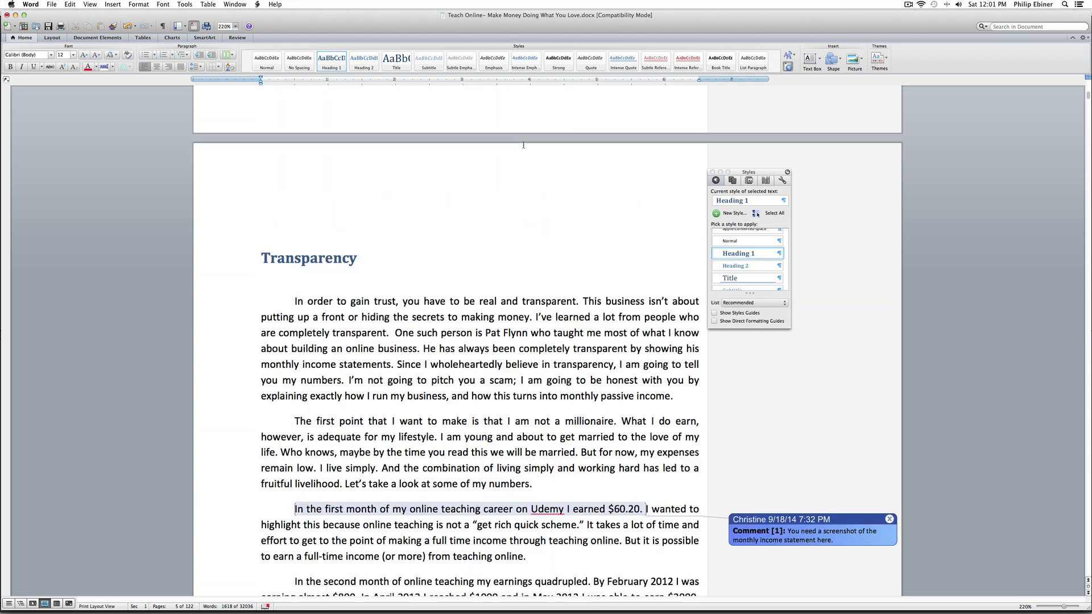
scroll(up, 3)
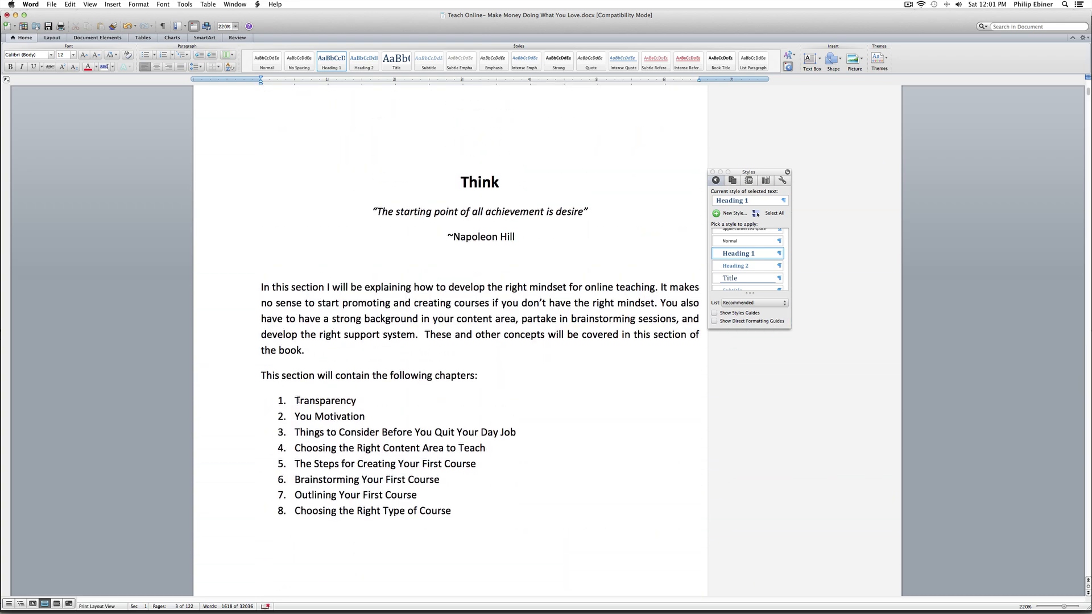
click(300, 404)
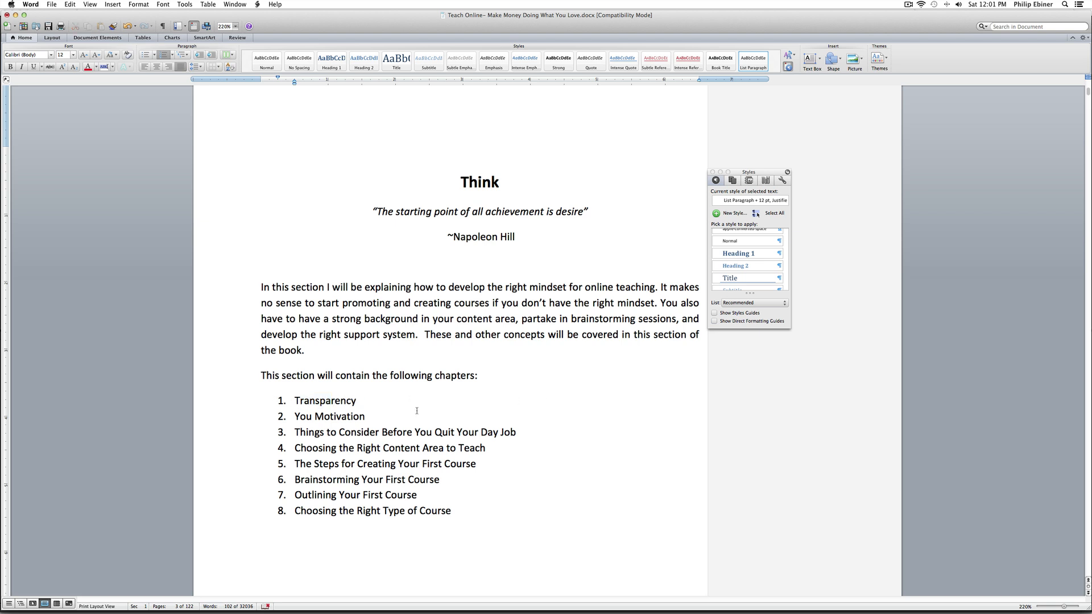
Step: Select the word Transparency in the chapter list
double_click(324, 400)
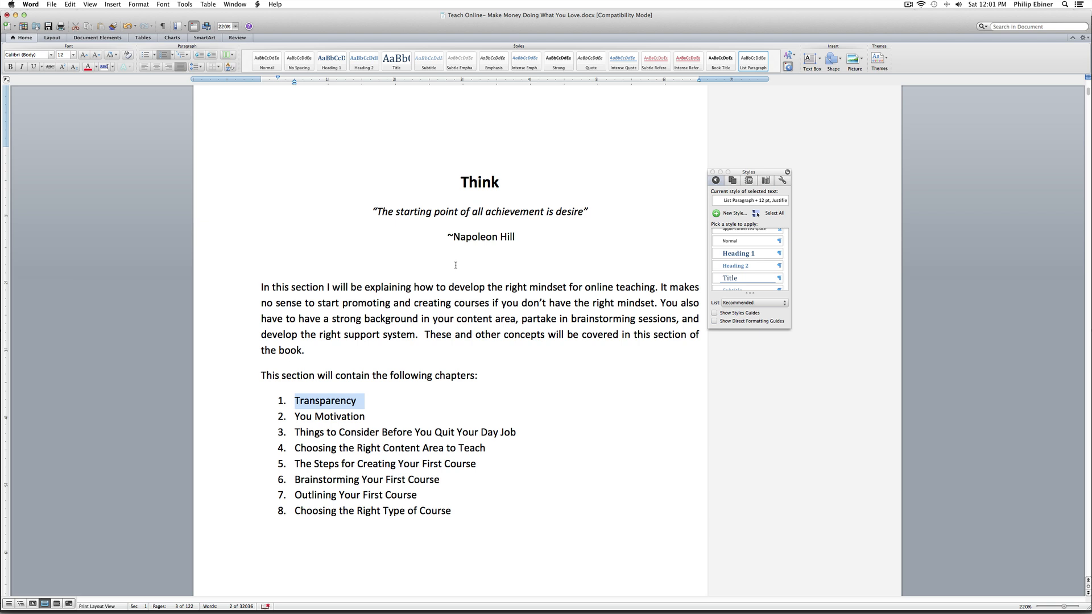
mouse_move(349, 42)
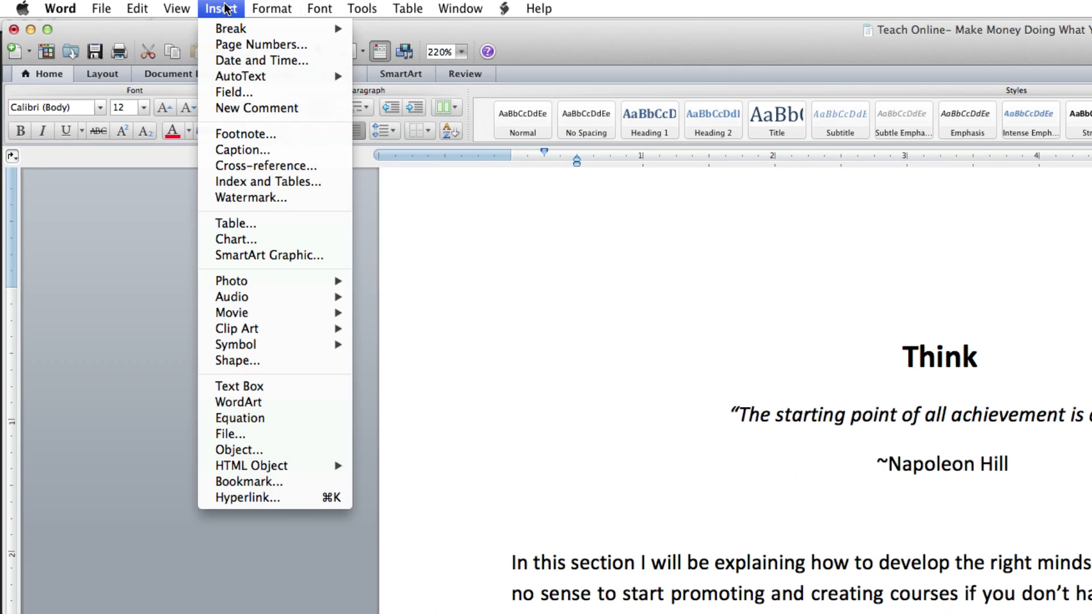
mouse_move(248, 499)
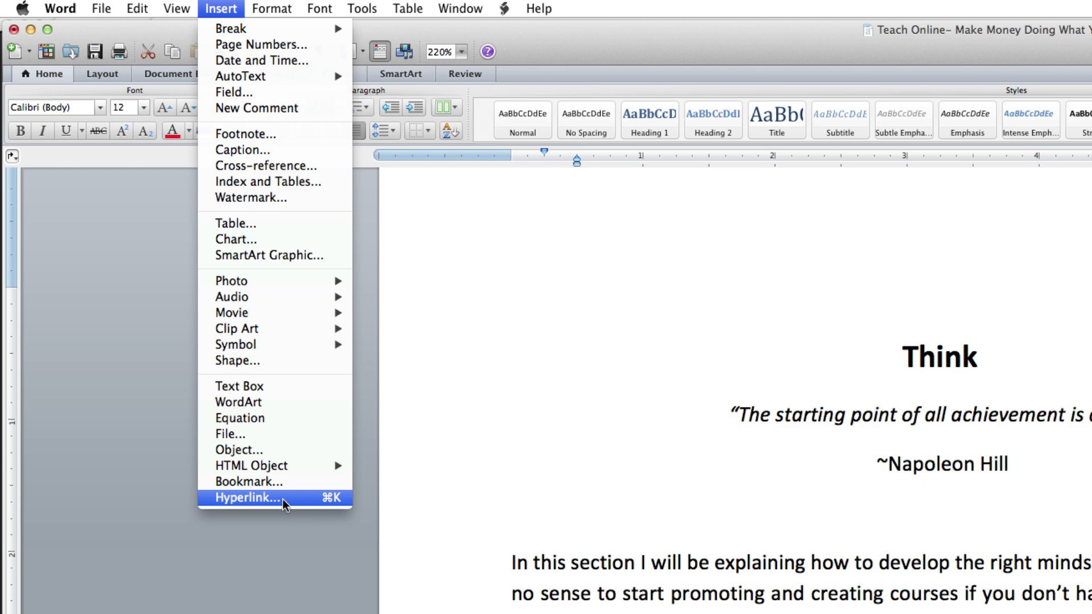
Step: Start a hyperlink on Transparency and set it to link to a place in the document
click(245, 498)
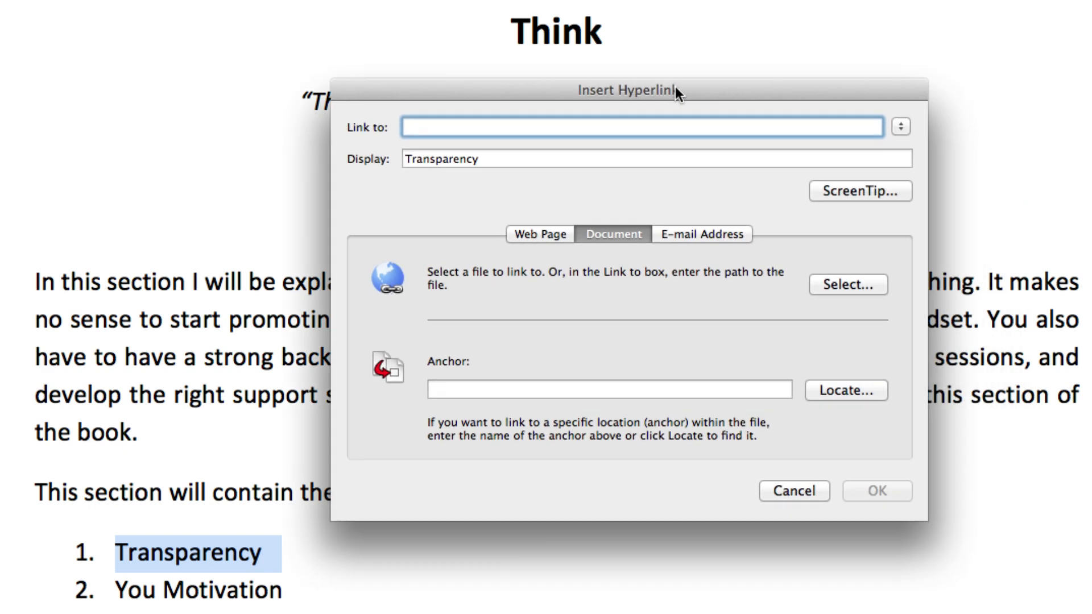
mouse_move(588, 171)
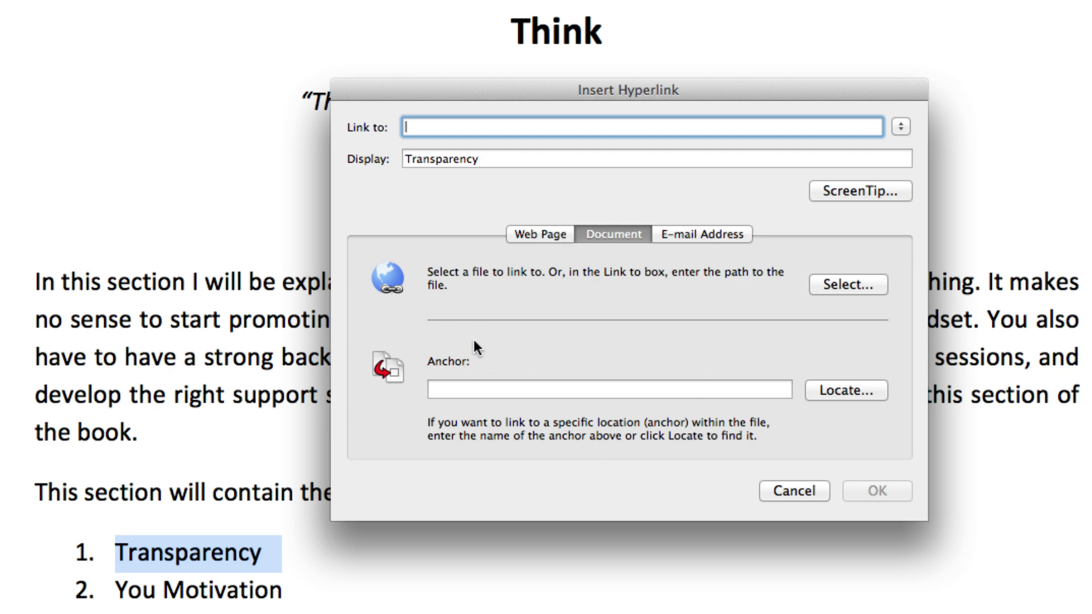
mouse_move(468, 258)
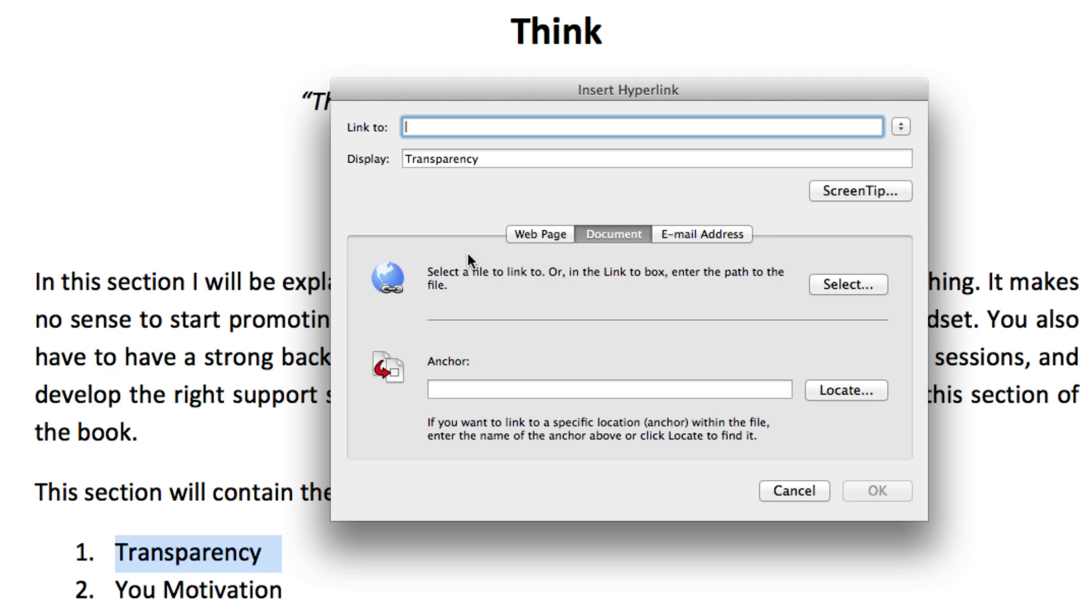
mouse_move(741, 276)
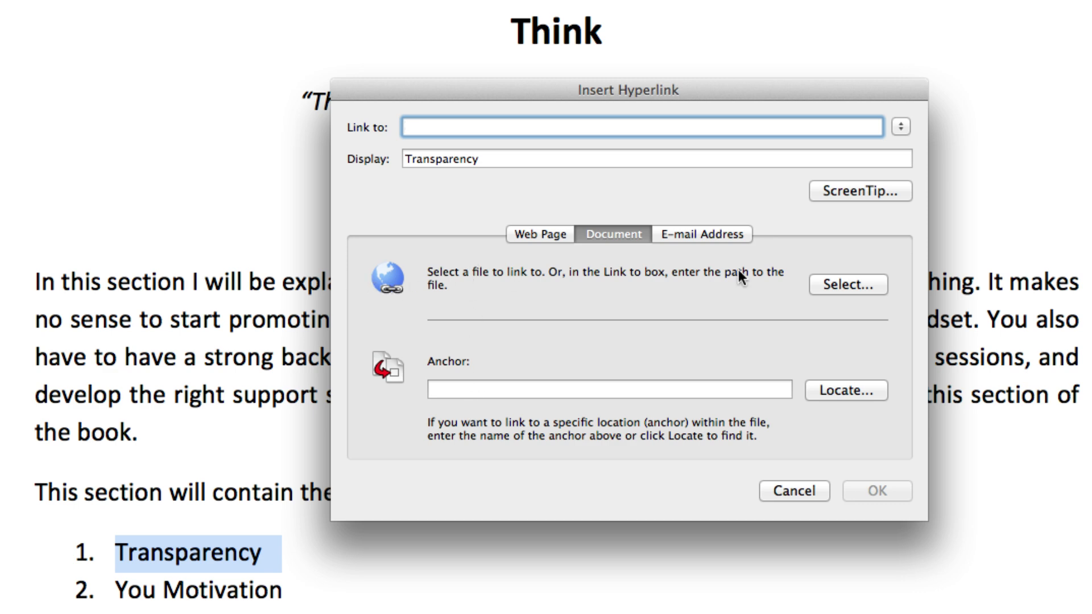
click(539, 234)
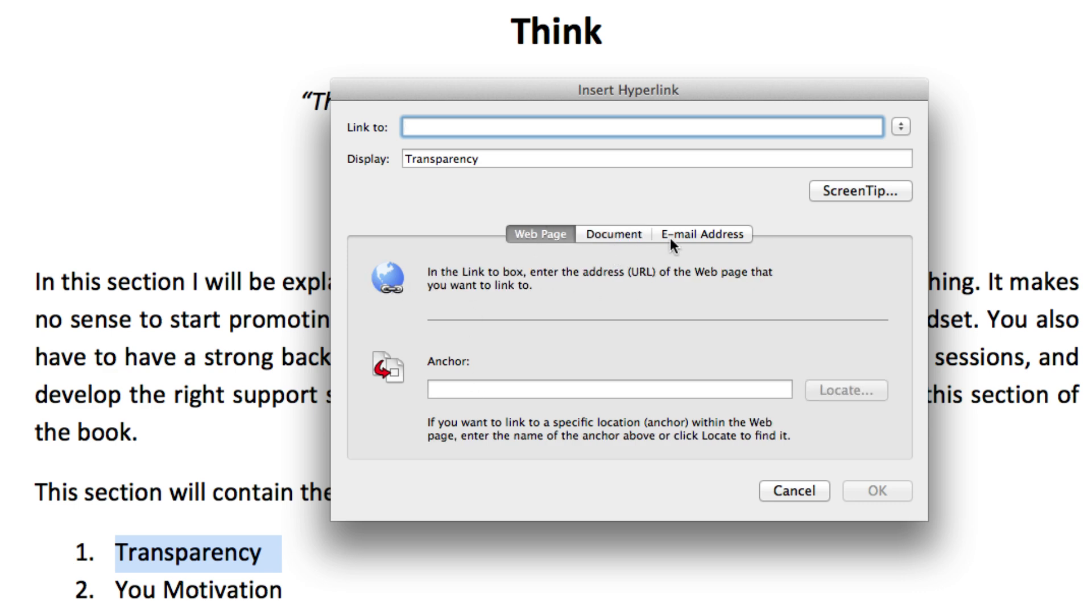
click(613, 234)
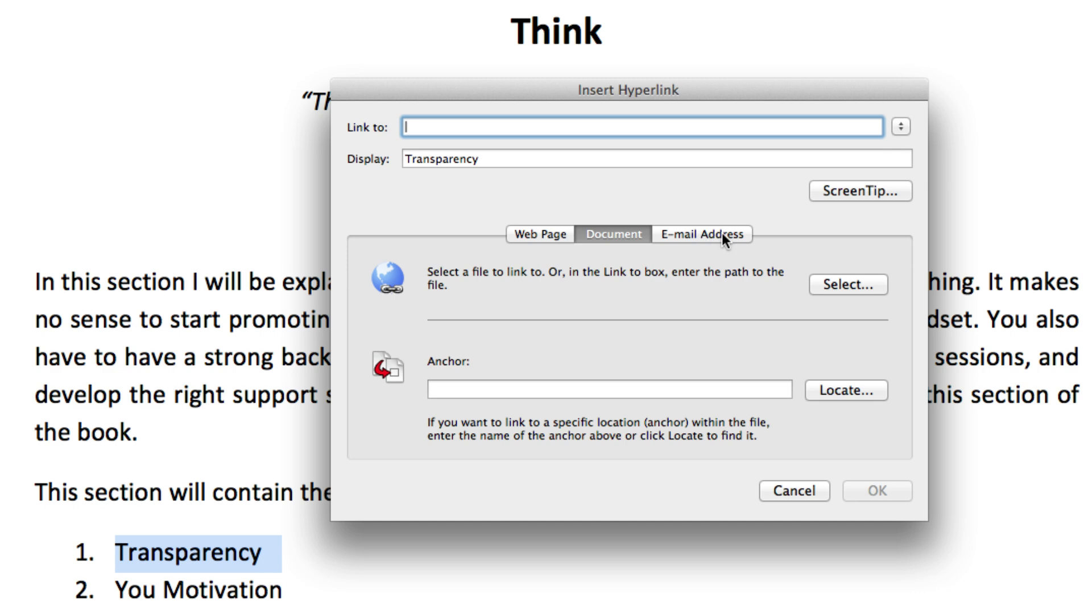
mouse_move(745, 291)
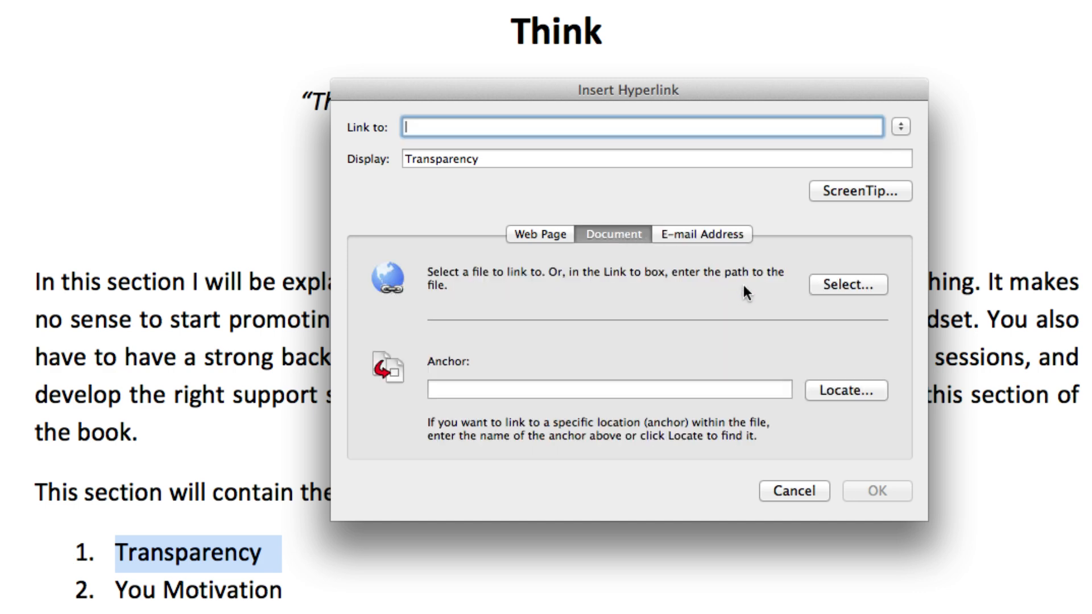
mouse_move(617, 250)
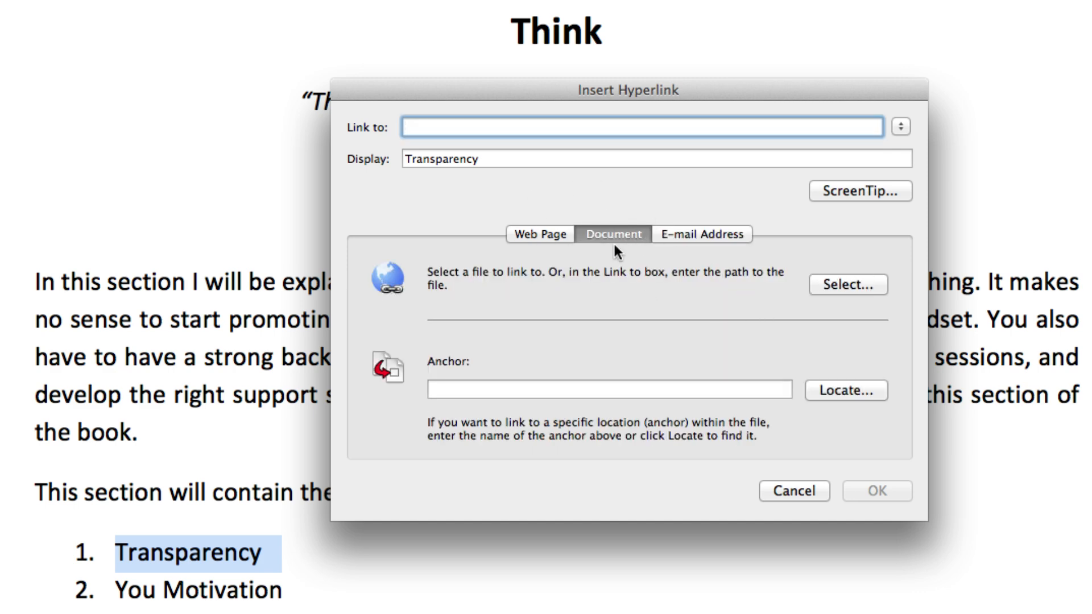
click(539, 234)
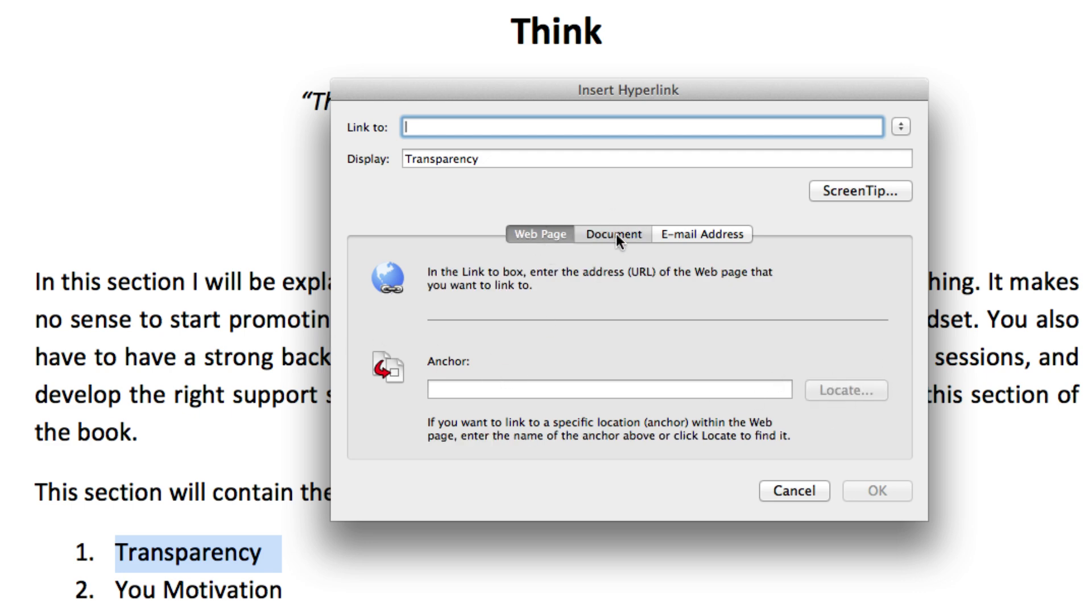
click(612, 235)
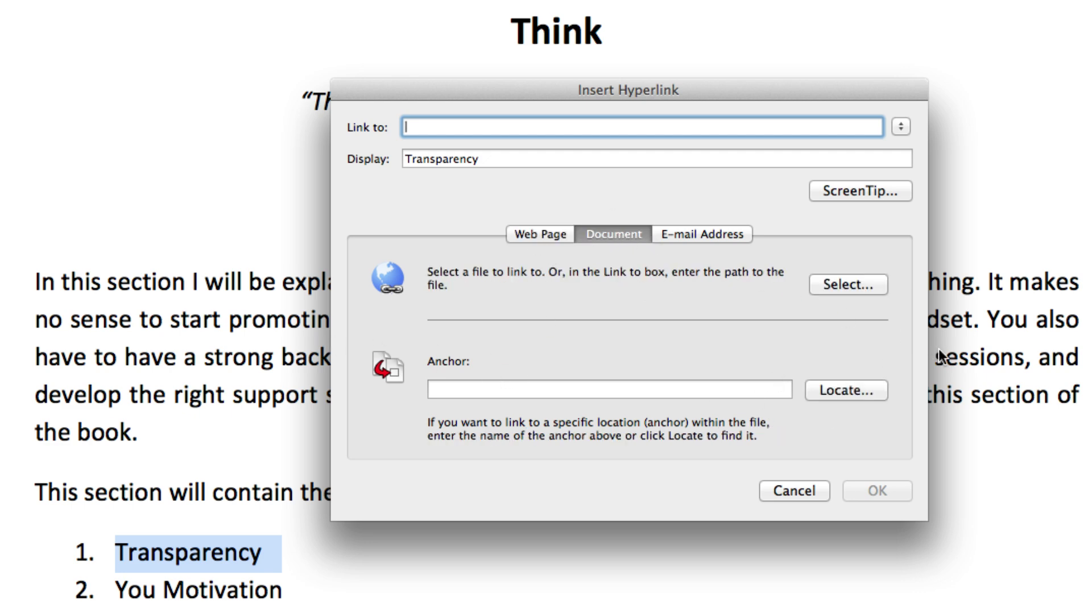
mouse_move(410, 343)
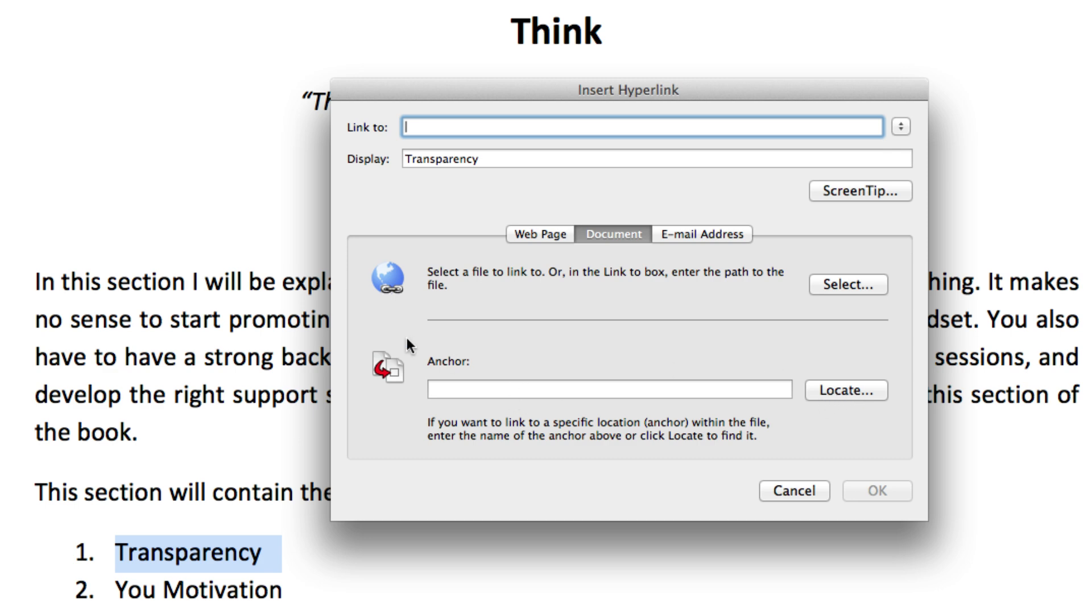
Step: Choose the Transparency heading from the document's Headings as the link target and create the link
click(845, 390)
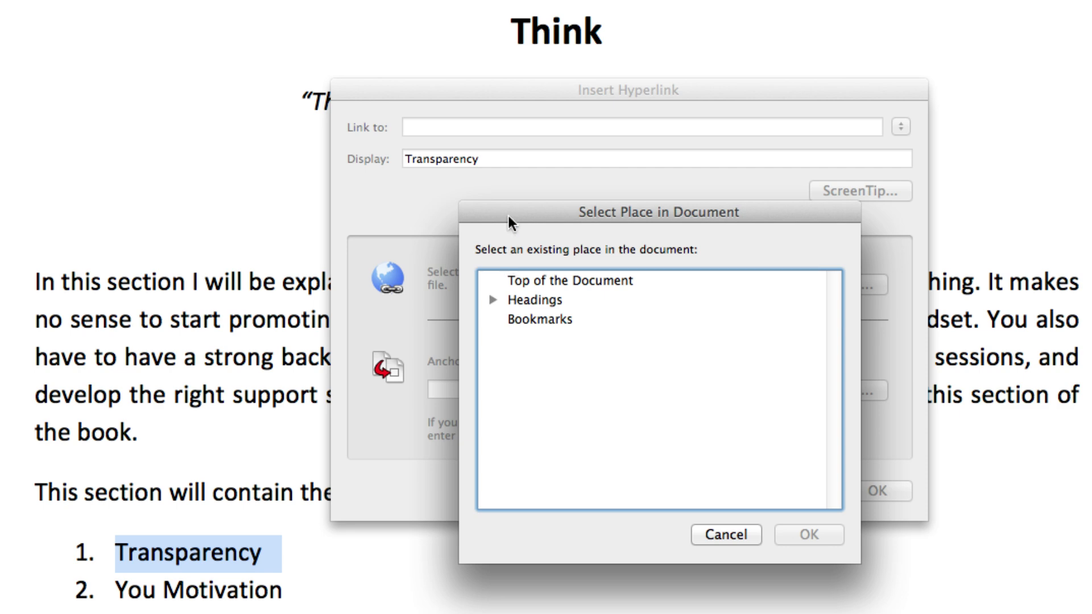
mouse_move(626, 292)
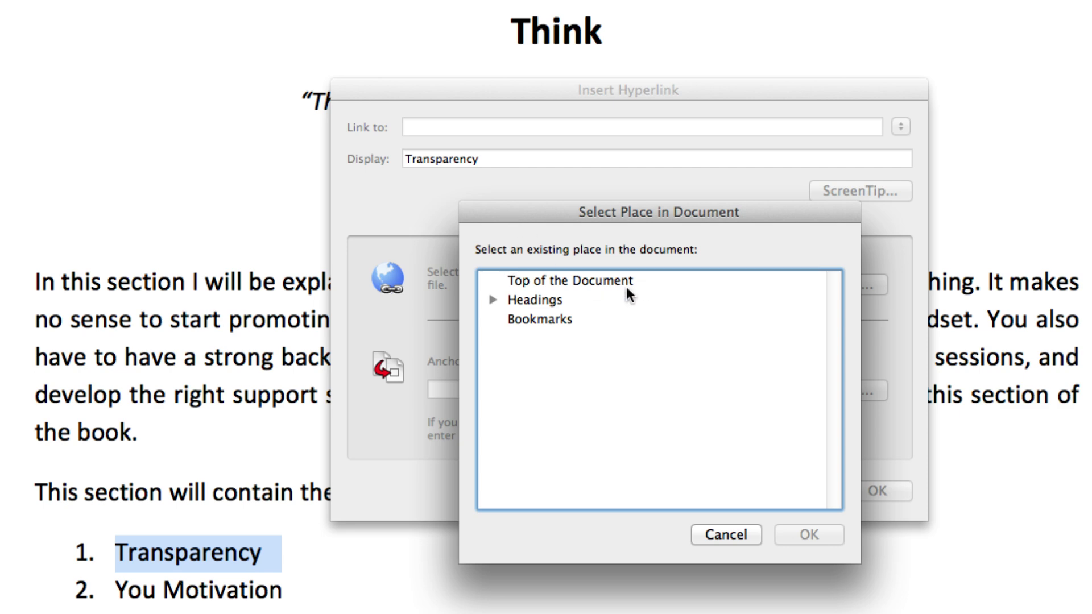
mouse_move(504, 330)
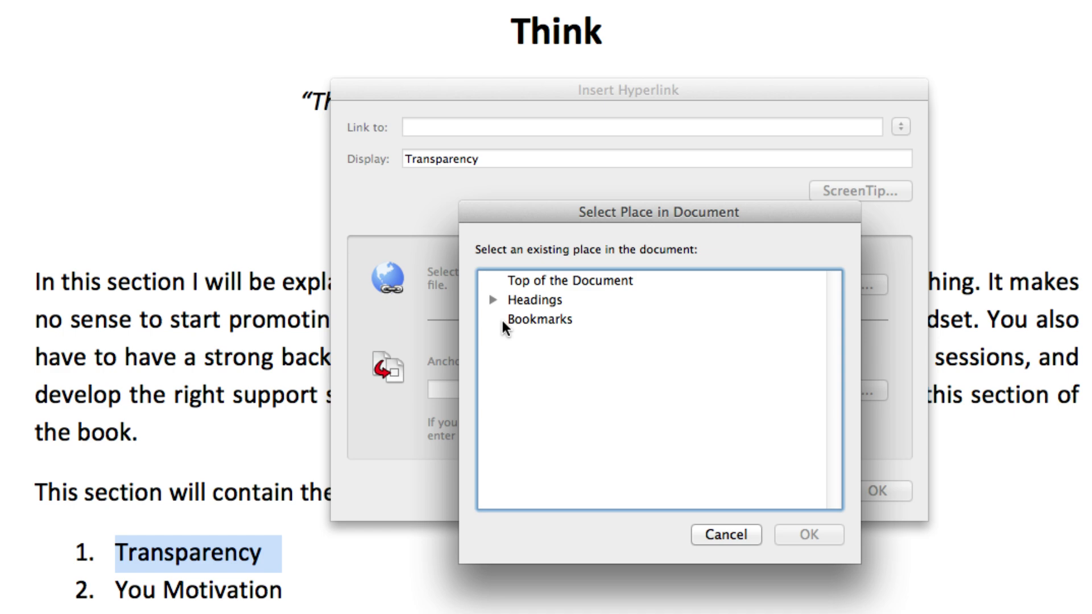
mouse_move(494, 303)
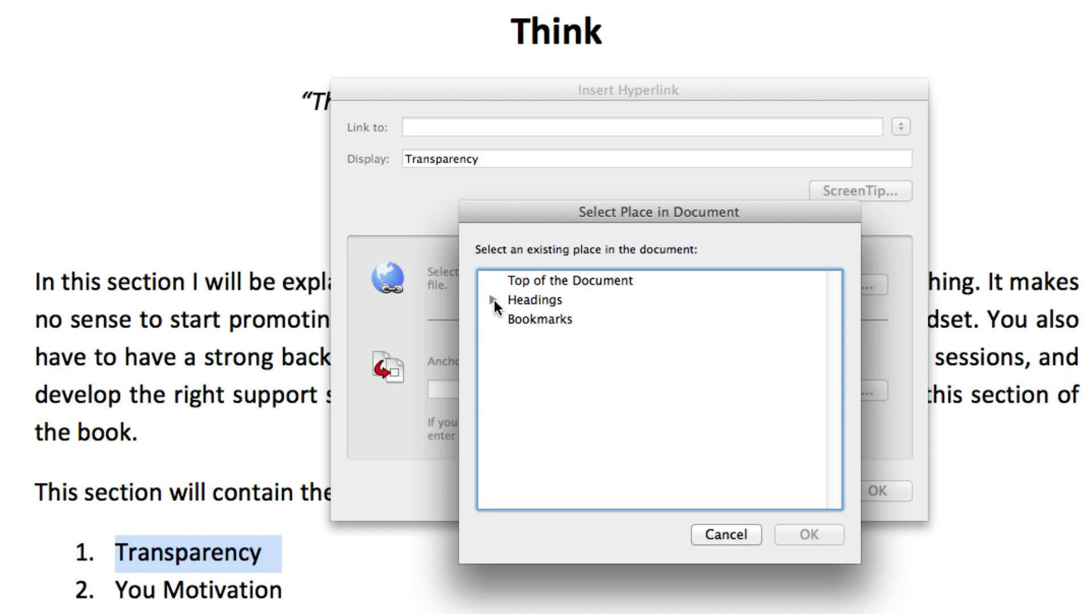
click(494, 302)
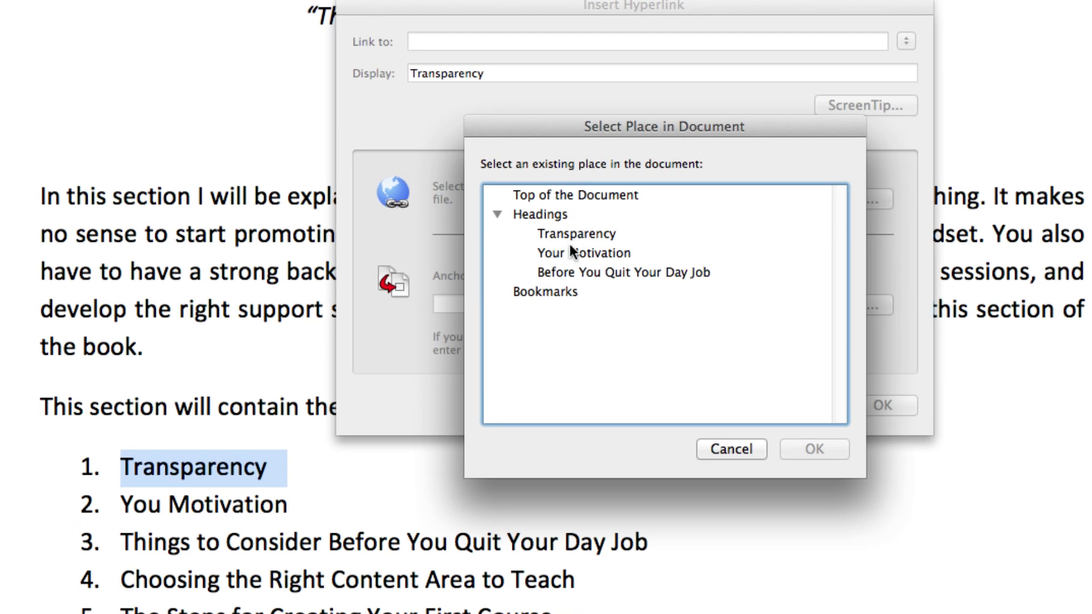
mouse_move(586, 232)
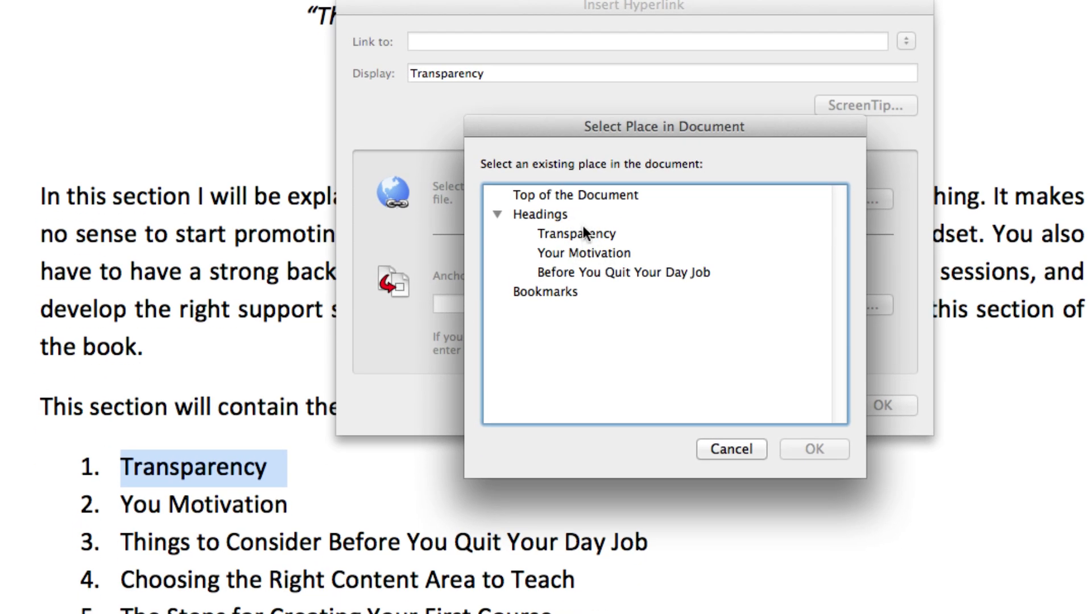
click(584, 253)
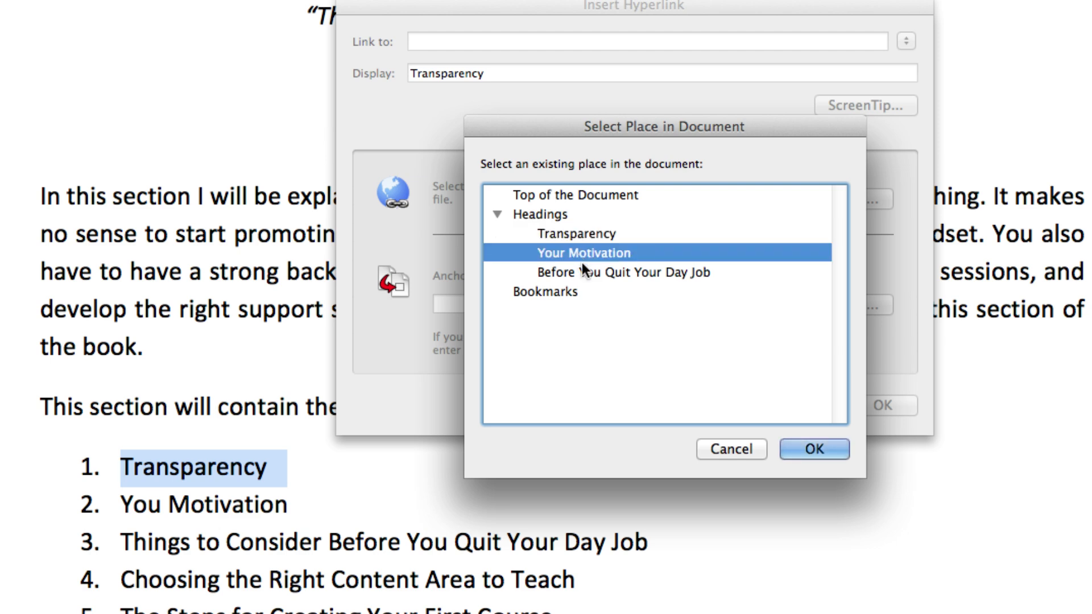
click(575, 232)
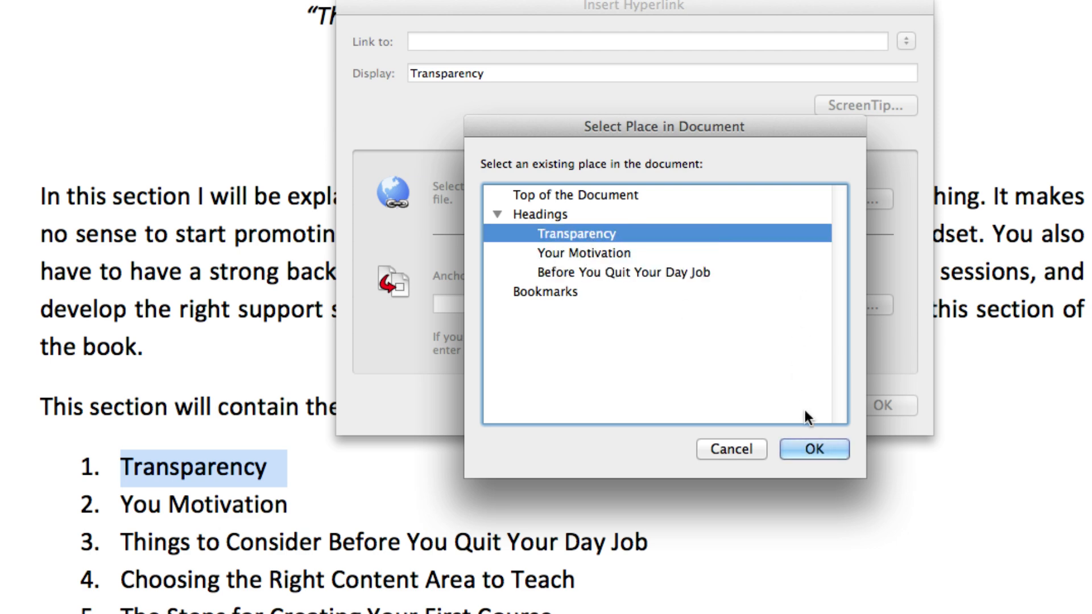
click(812, 449)
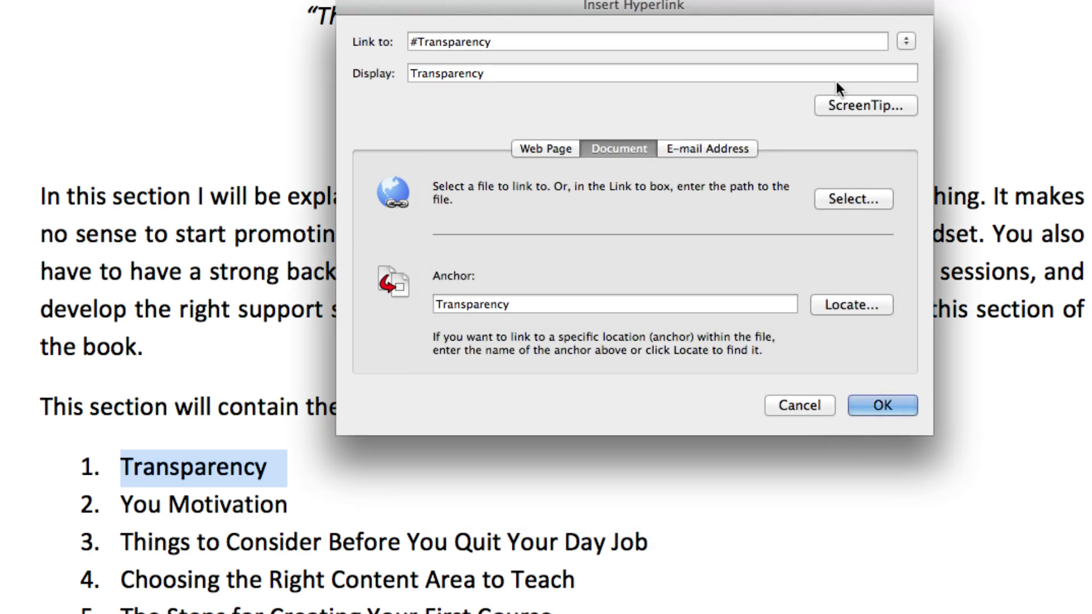
click(881, 404)
text(r)
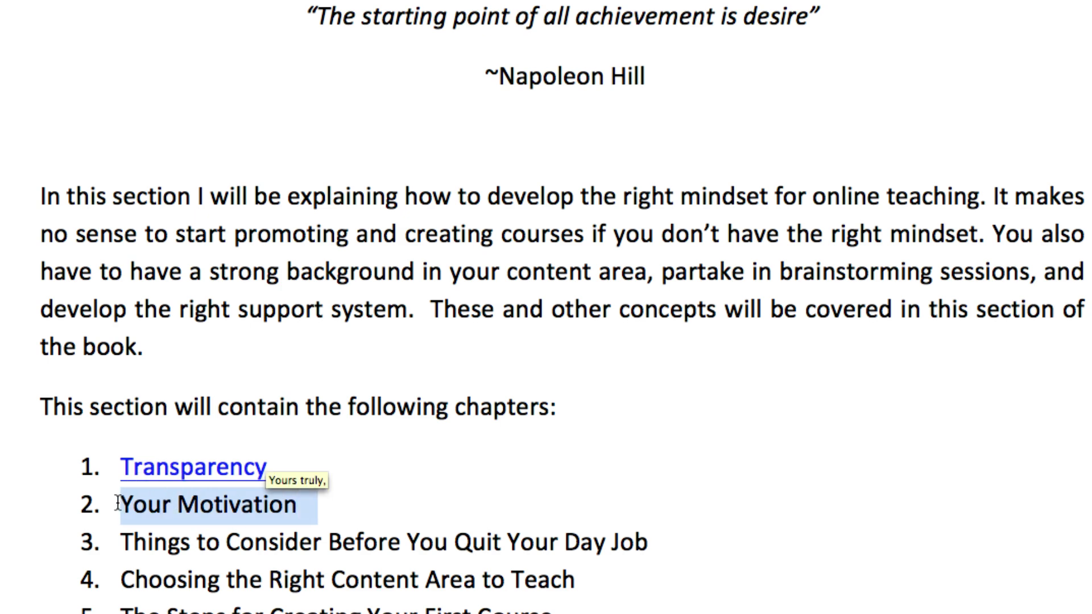
Step: Link Your Motivation to its heading and begin linking the third chapter item
click(216, 503)
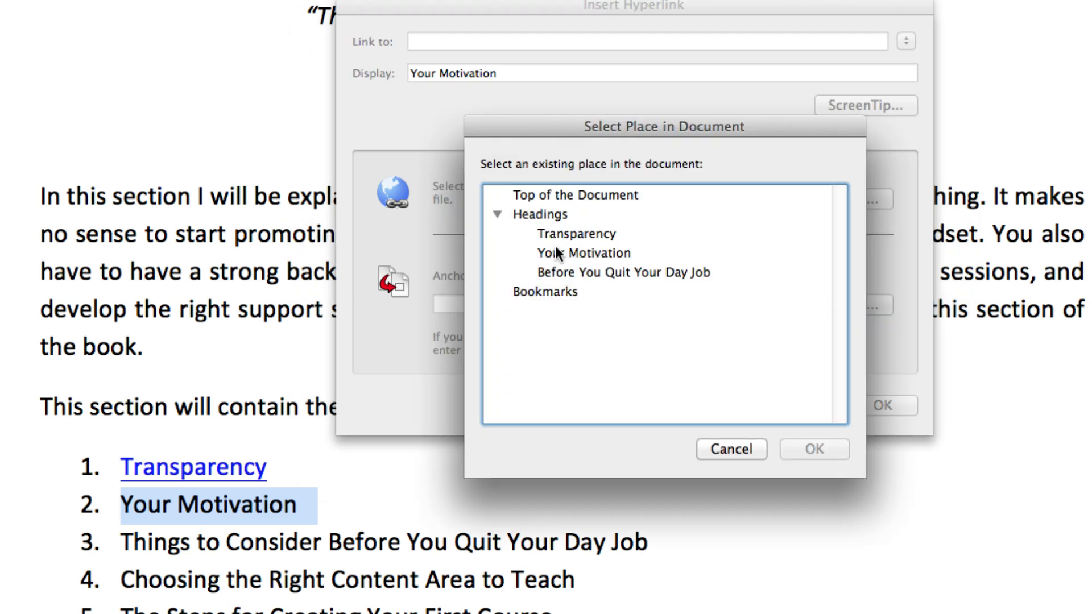
click(812, 449)
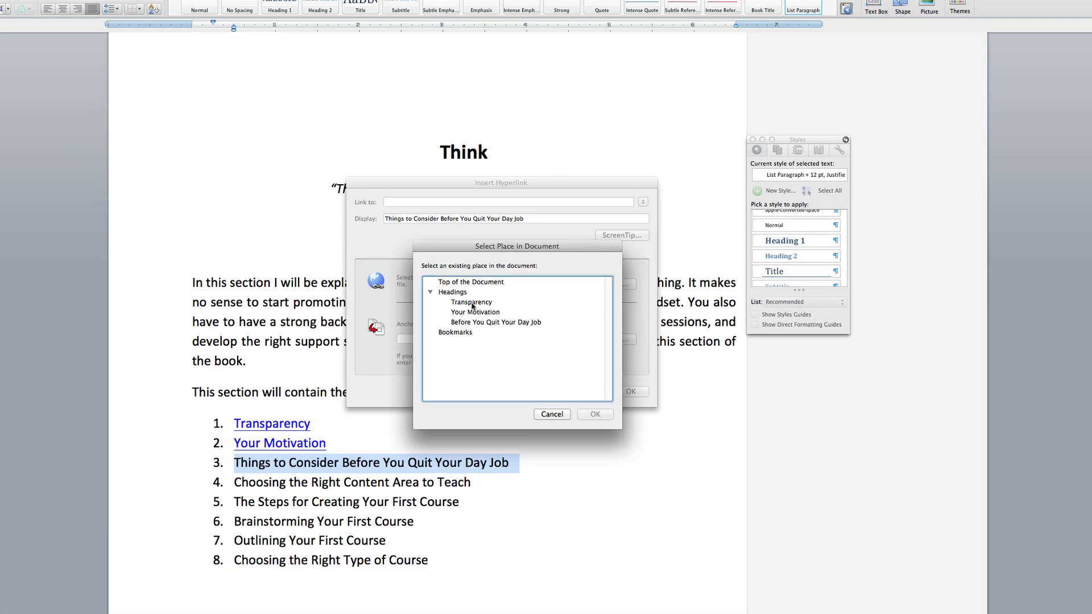
click(594, 414)
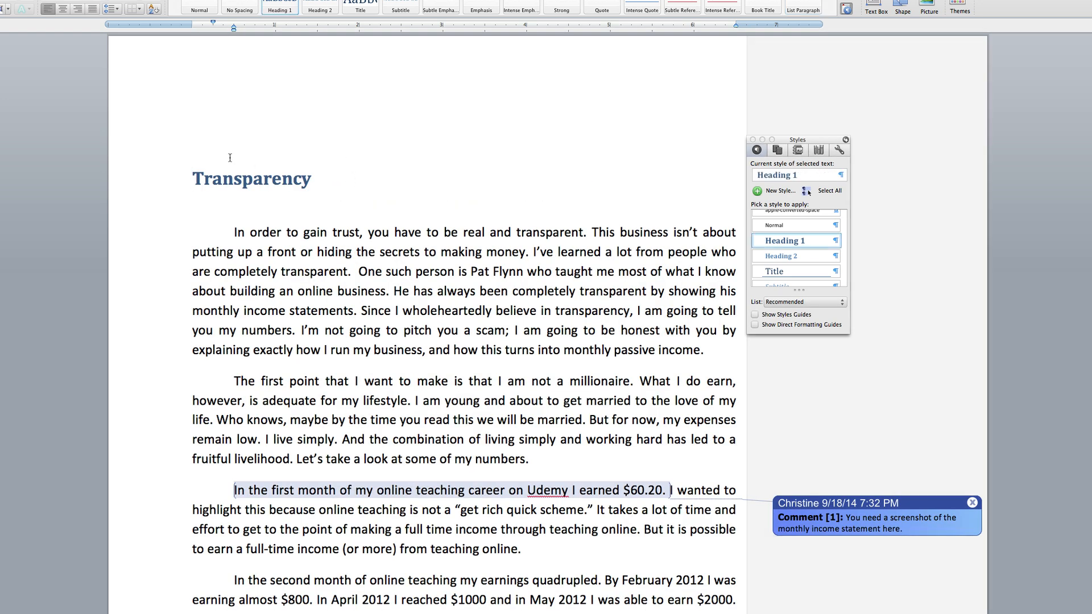
Step: Scroll through the Your Motivation and Before You Quit Your Day Job chapter pages
scroll(down, 3)
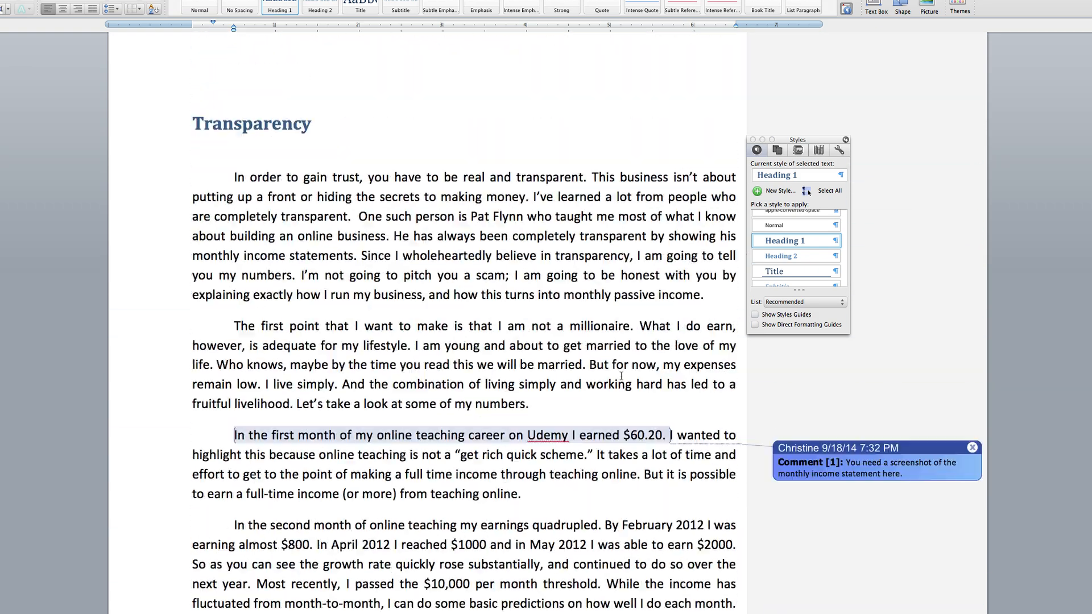
scroll(down, 3)
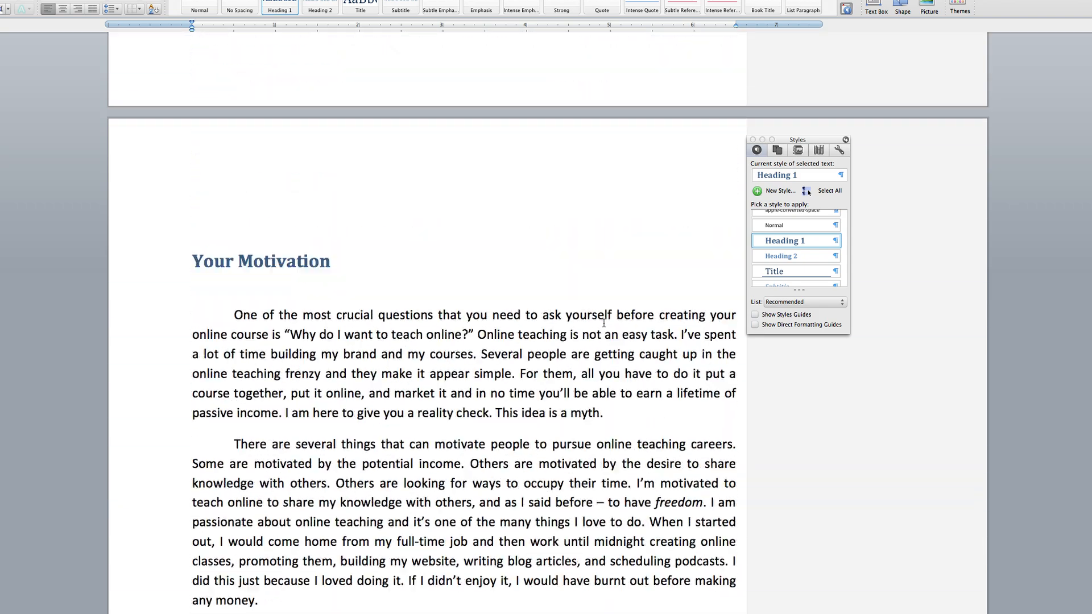
scroll(up, 3)
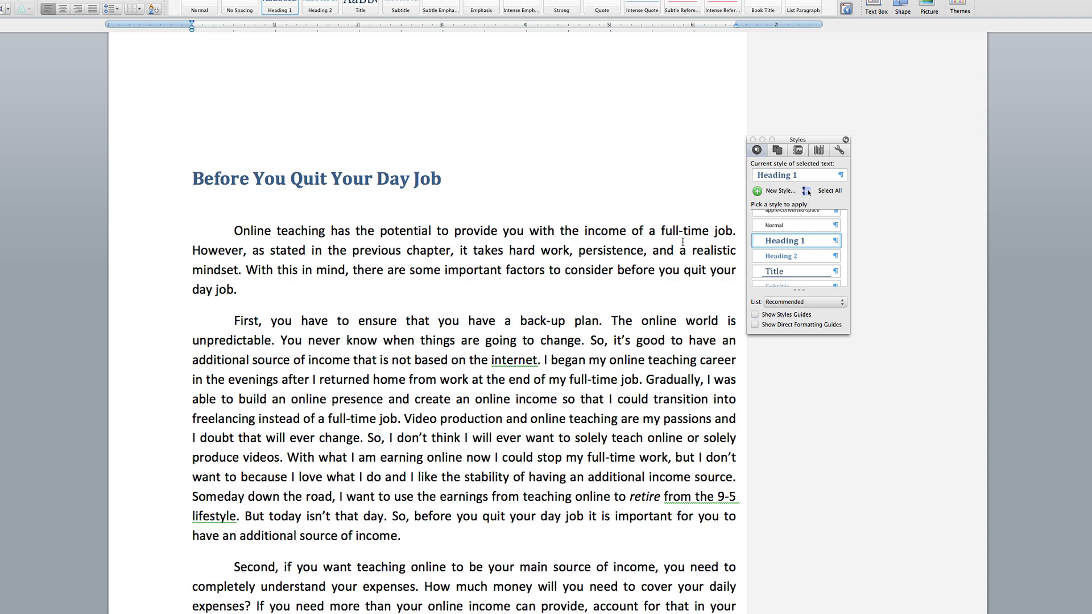
mouse_move(343, 235)
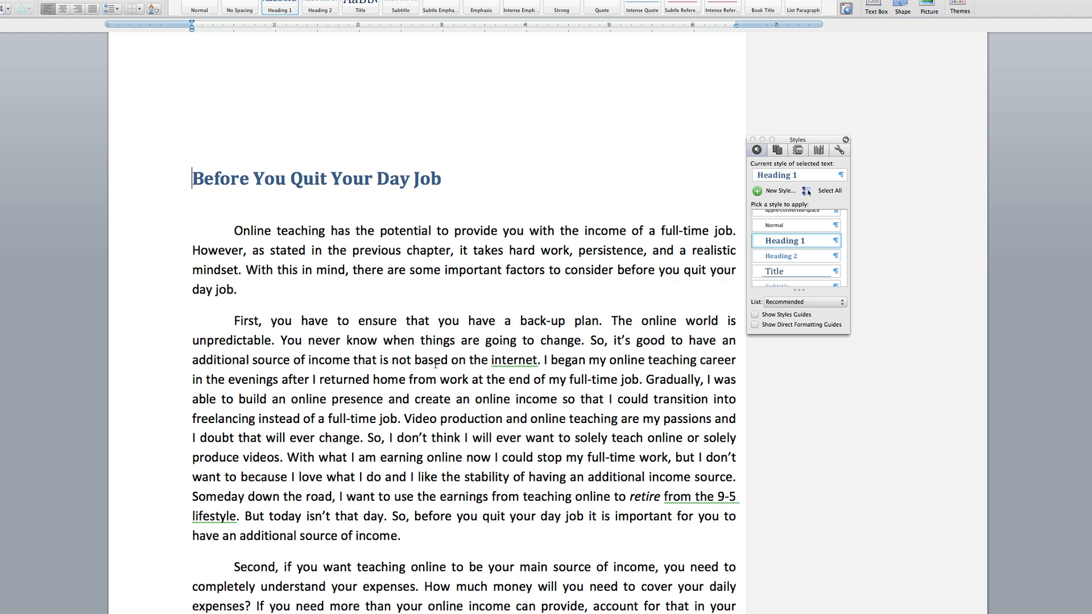
scroll(down, 3)
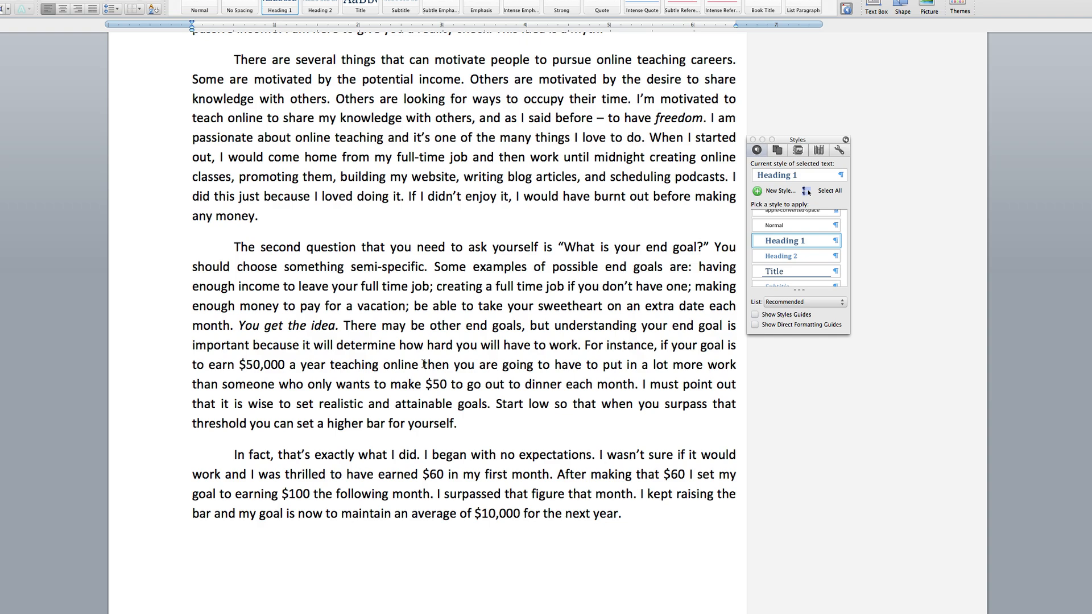